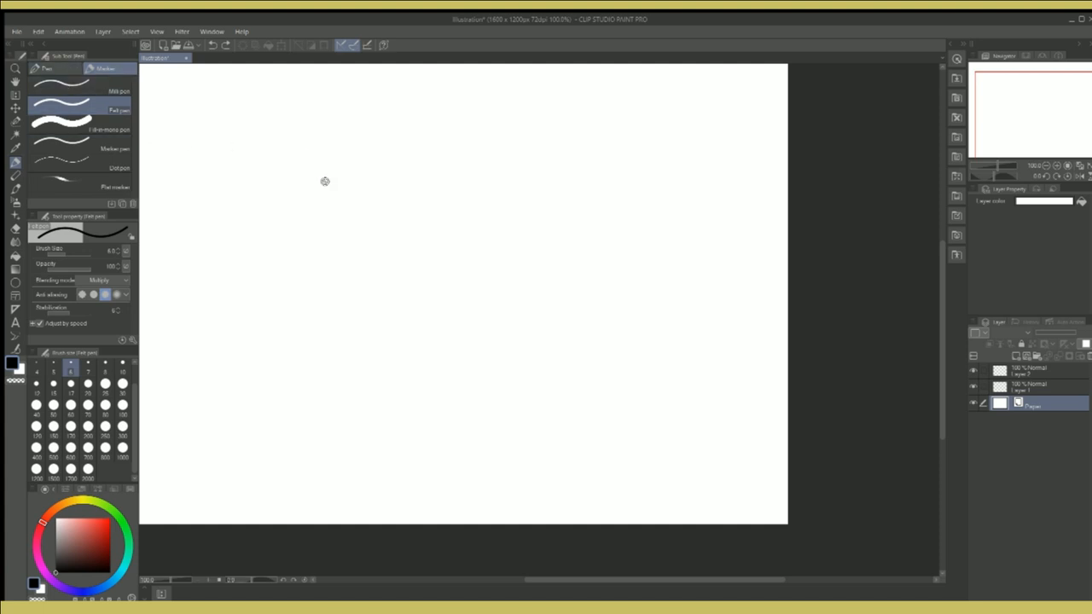
Step: Show the Pencil sub tools in place of the pens while the canvas stays blank
{"action": "left_click", "coordinate": [1033, 372]}
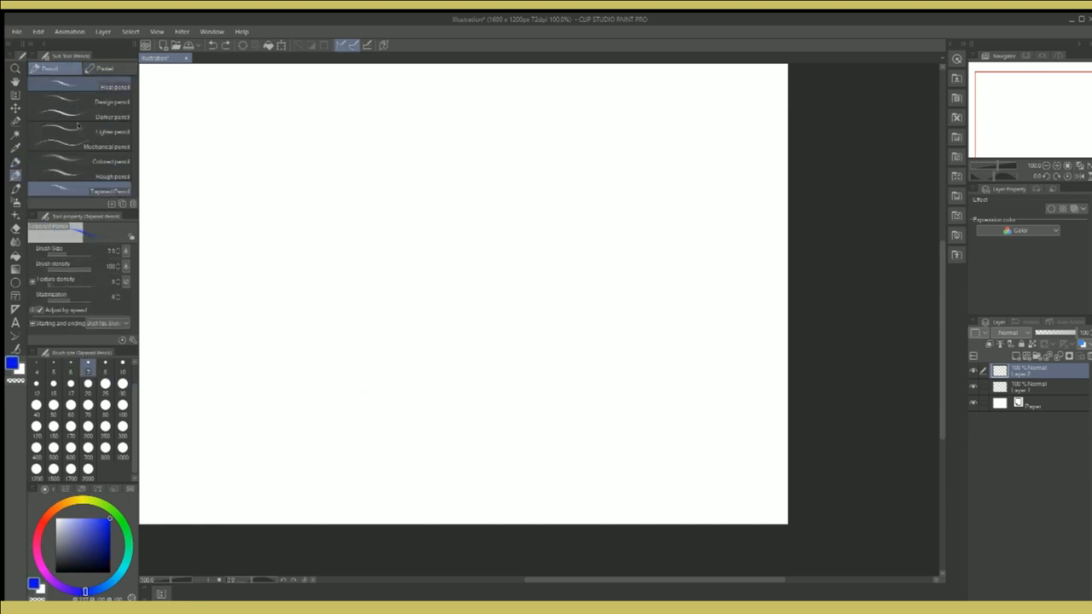
{"action": "left_click", "coordinate": [112, 147]}
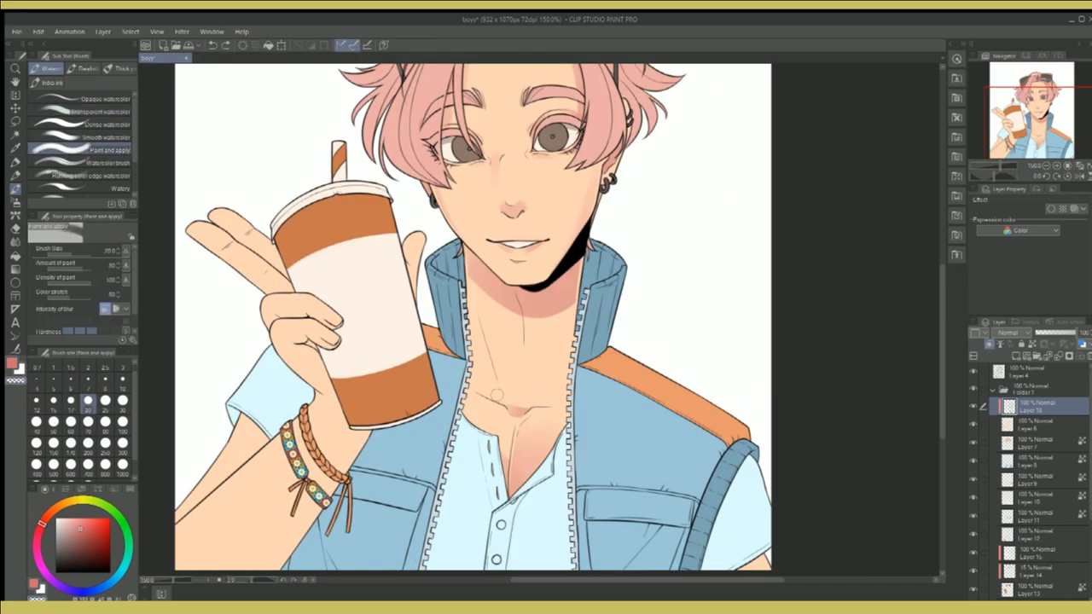
{"action": "left_click", "coordinate": [102, 113]}
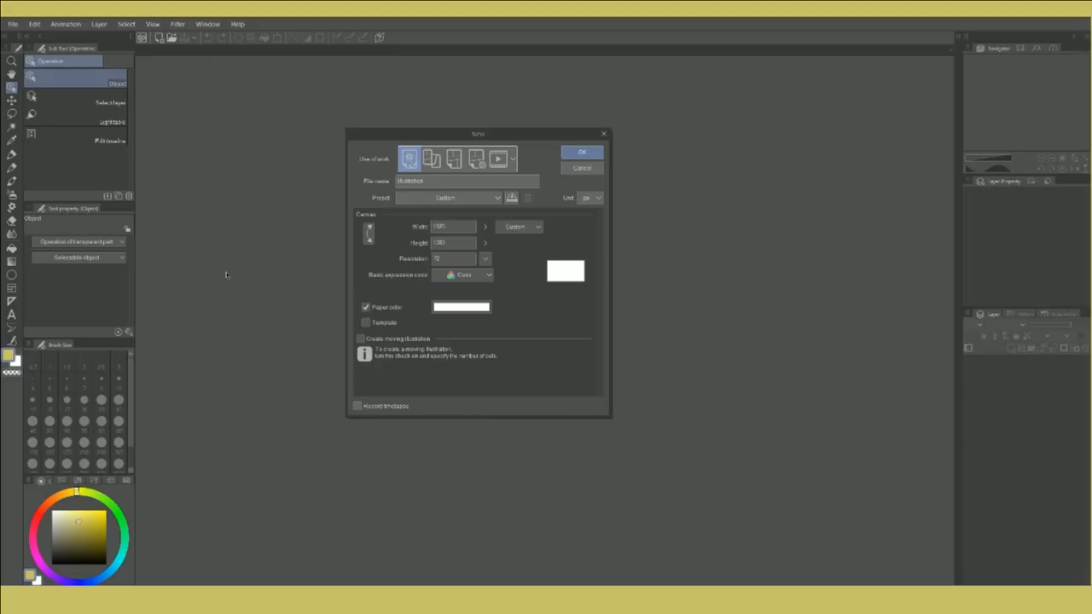
Step: Create a new canvas from the Comic preset after previewing the Webtoon format
{"action": "left_click", "coordinate": [454, 159]}
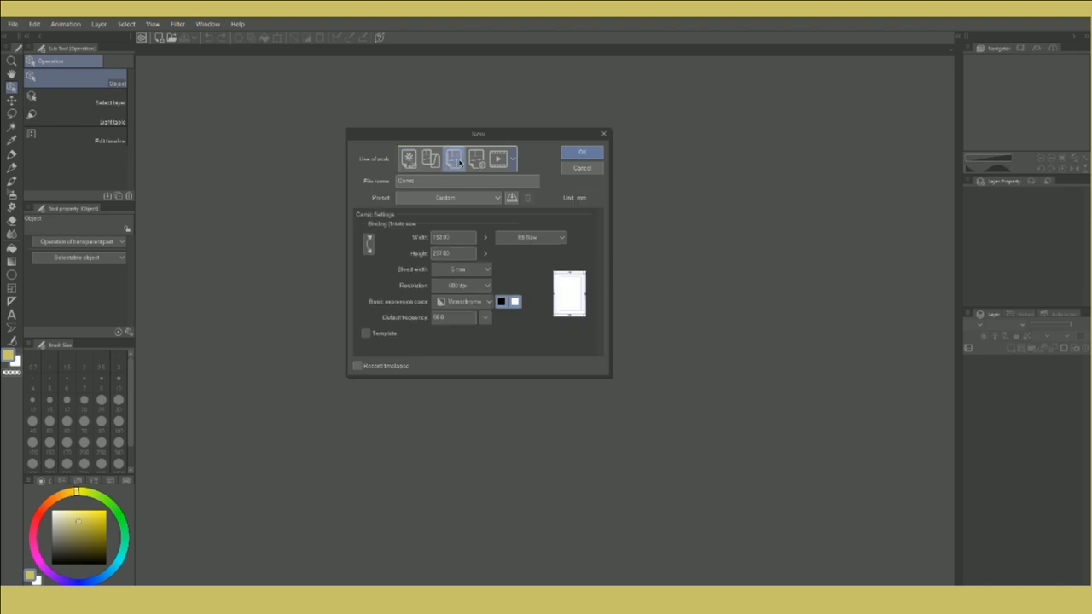
{"action": "mouse_move", "coordinate": [454, 158]}
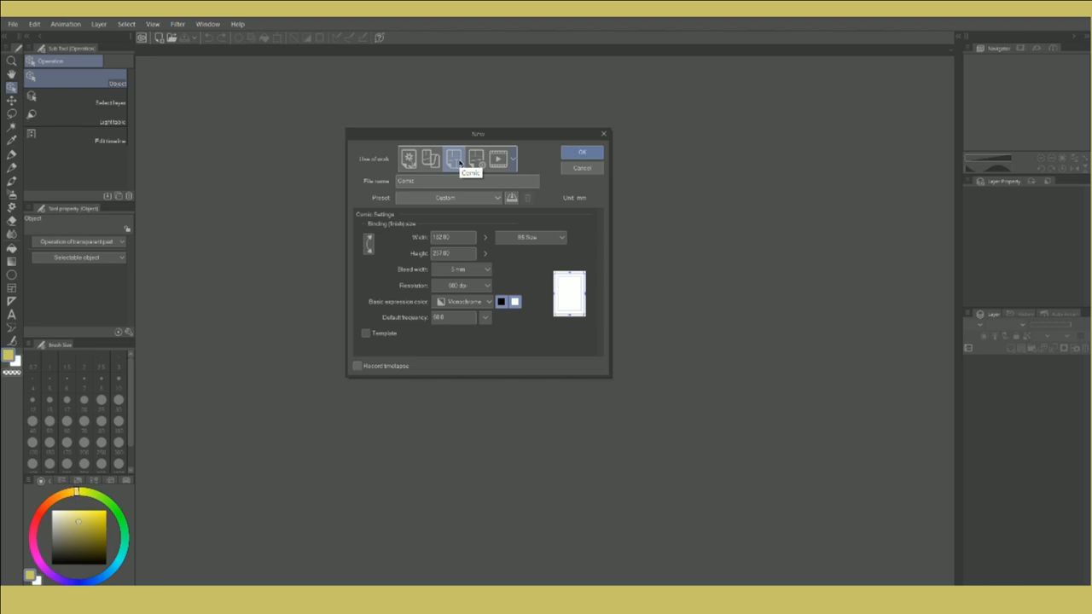
{"action": "left_click", "coordinate": [430, 157]}
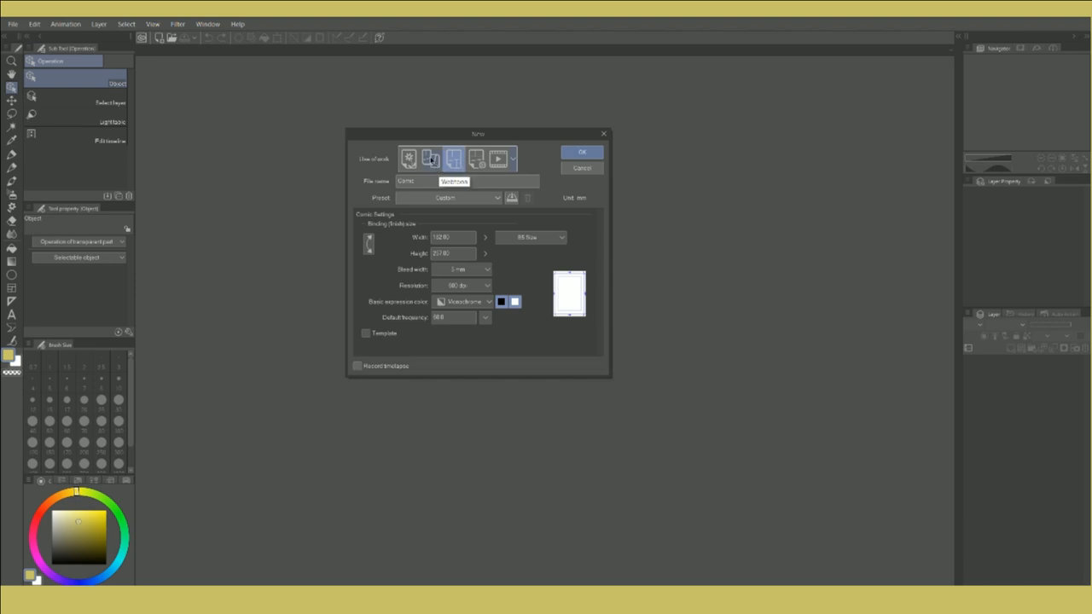
{"action": "left_click", "coordinate": [430, 159]}
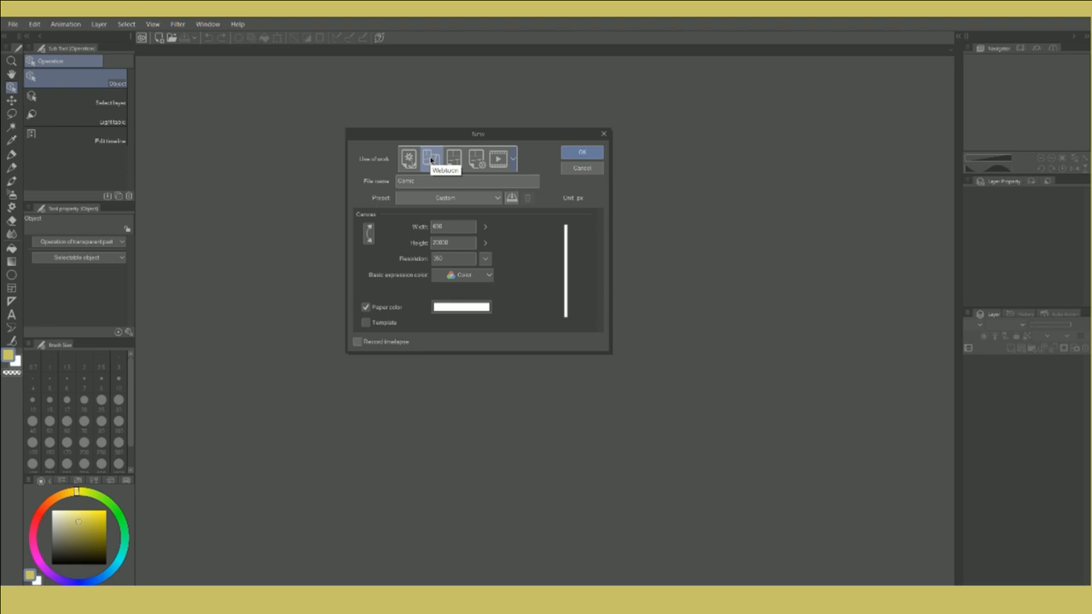
{"action": "left_click", "coordinate": [582, 150]}
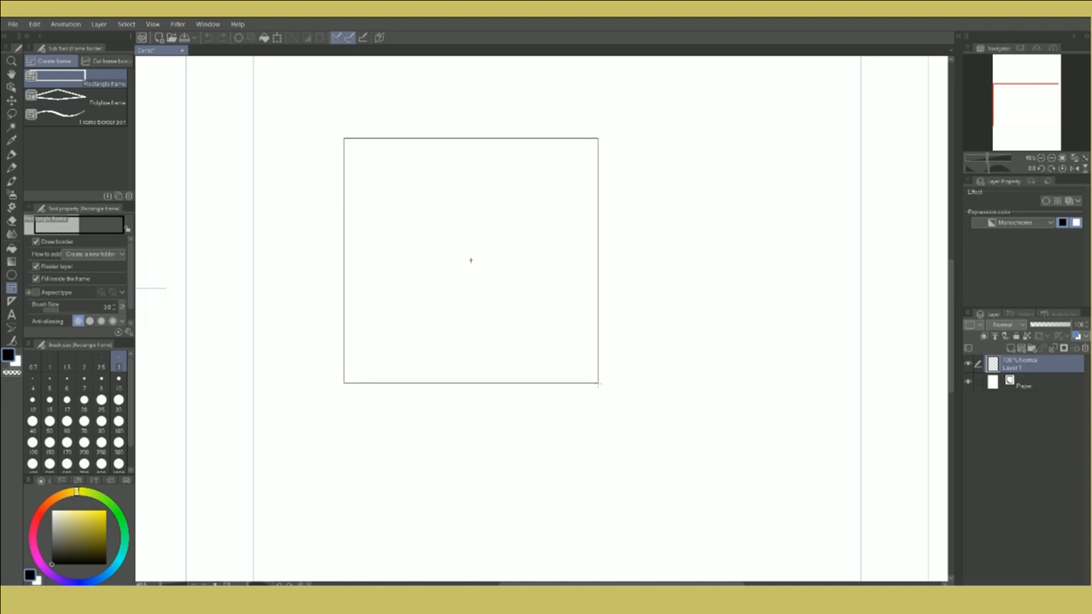
Step: Ink the girl's face with both eyes, brows, nose, mouth, ear, neck and collar
{"action": "left_click_drag", "start_coordinate": [478, 208], "coordinate": [538, 287]}
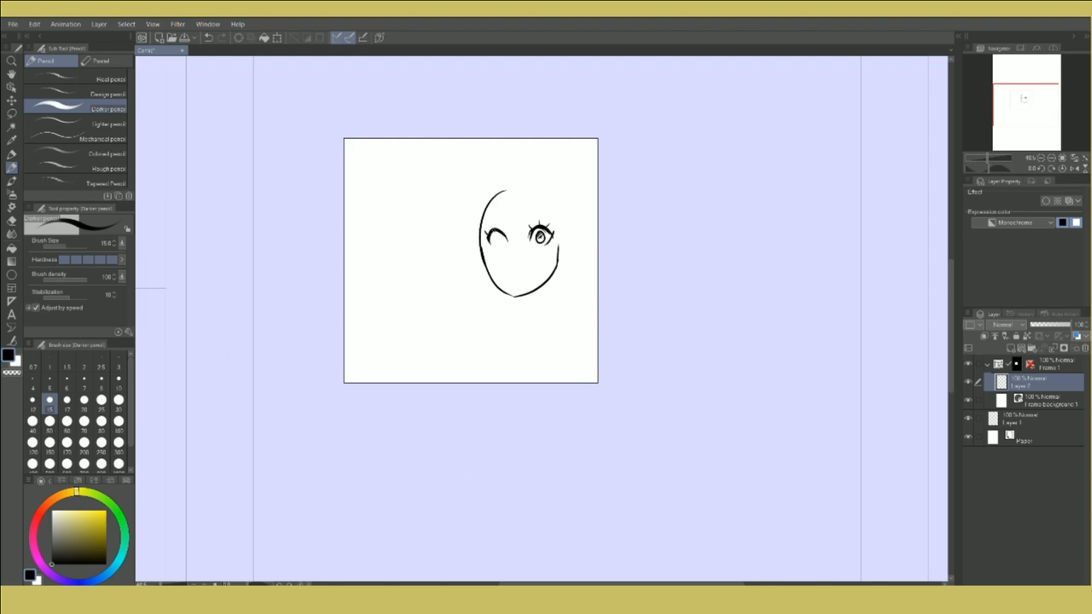
{"action": "left_click_drag", "start_coordinate": [486, 225], "coordinate": [503, 253]}
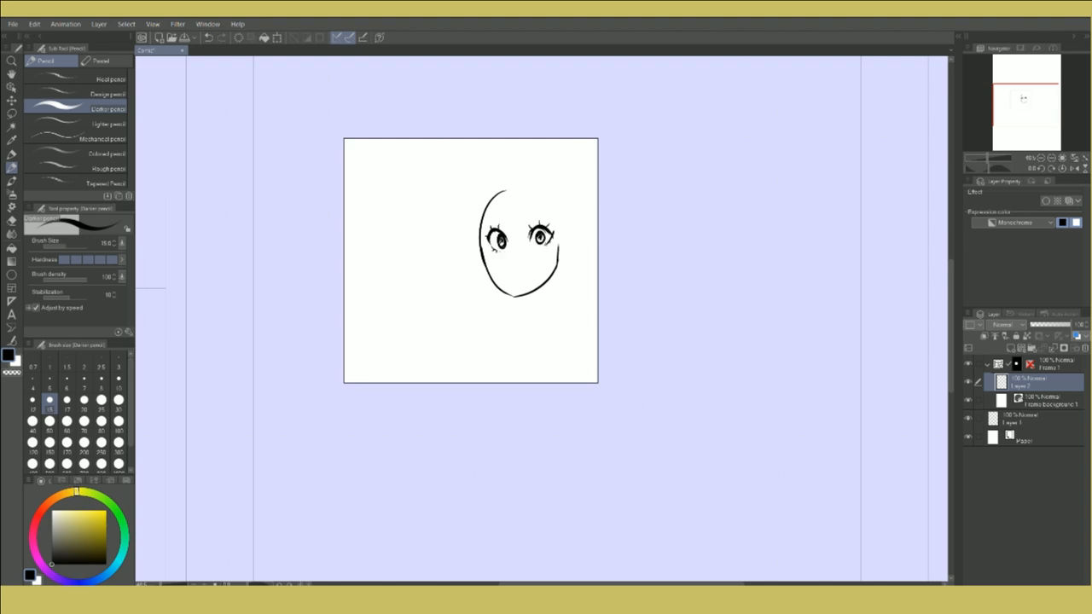
{"action": "left_click_drag", "start_coordinate": [516, 256], "coordinate": [520, 290]}
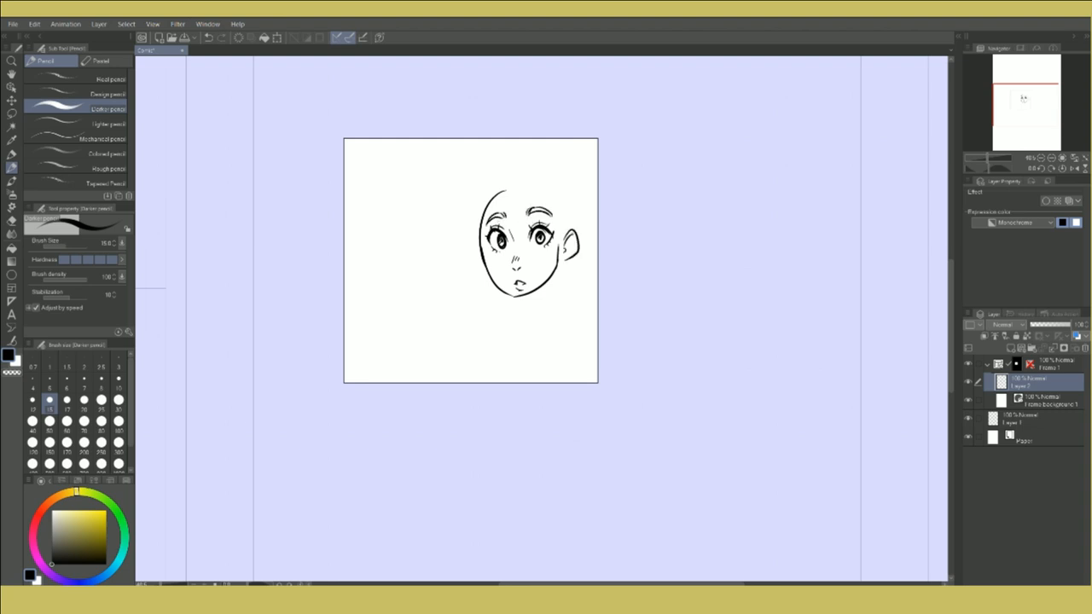
{"action": "left_click_drag", "start_coordinate": [532, 281], "coordinate": [563, 321]}
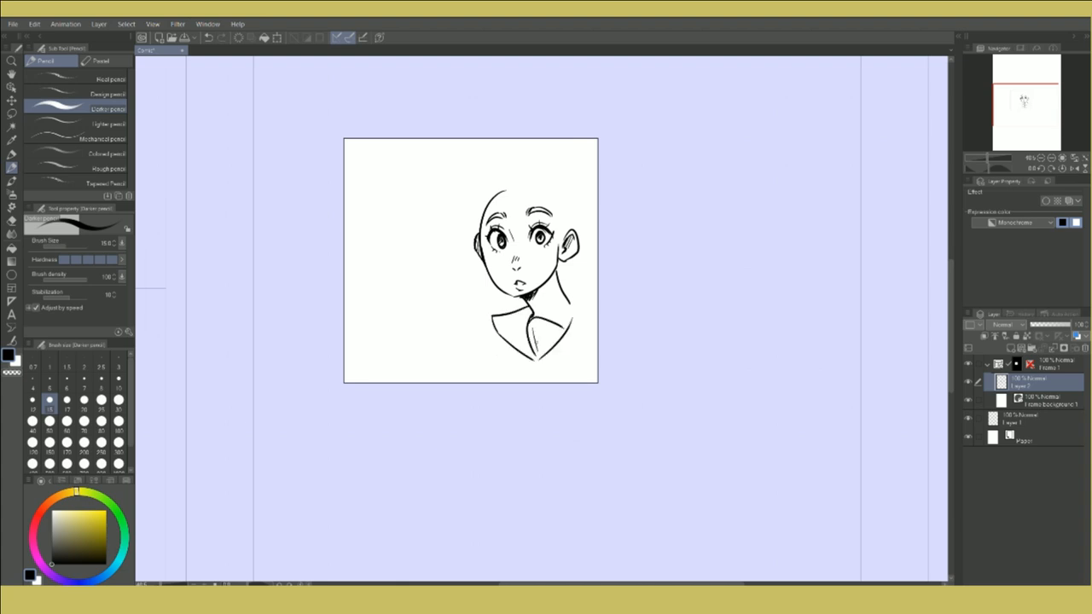
Step: Finish the bob hair and sailor uniform with screentone, ready for a speech balloon
{"action": "left_click_drag", "start_coordinate": [512, 325], "coordinate": [555, 375]}
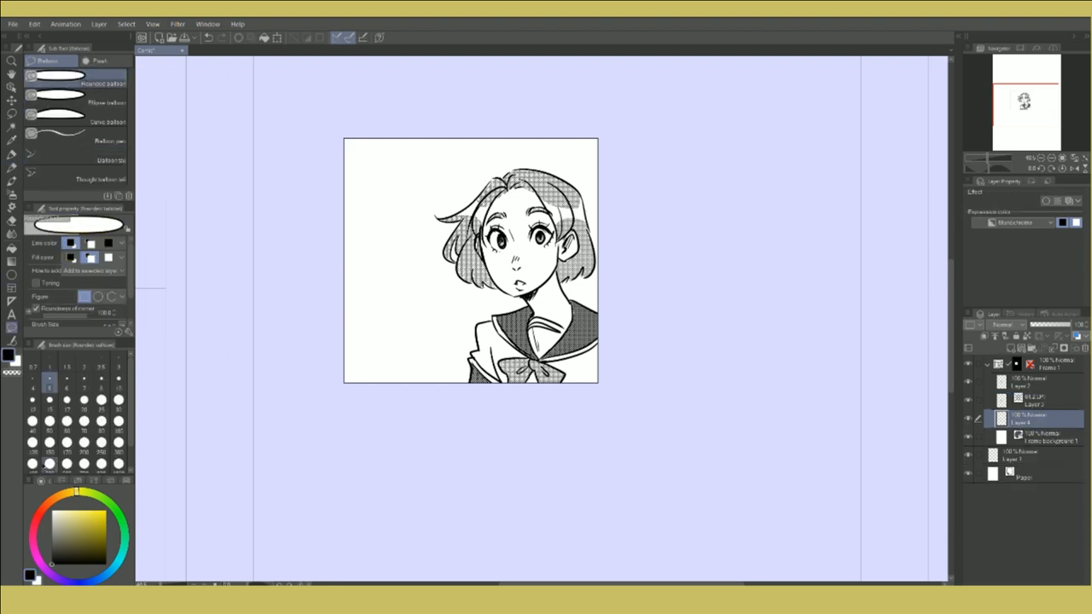
{"action": "left_click", "coordinate": [77, 179]}
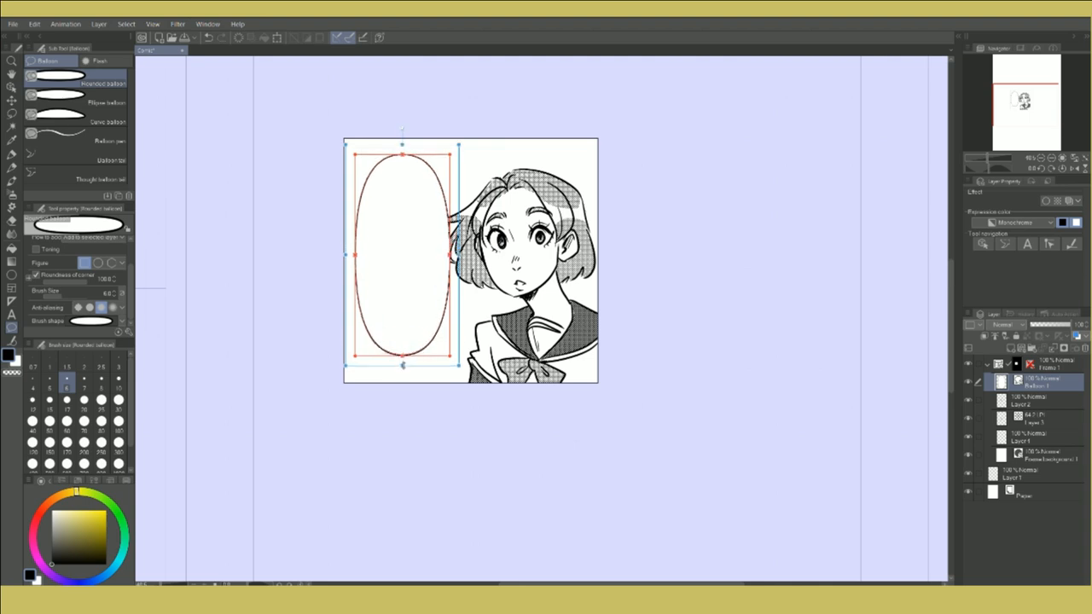
Step: Add a tailed speech balloon reading 'O NO HE MILK IS GO' and start a second panel
{"action": "left_click", "coordinate": [109, 160]}
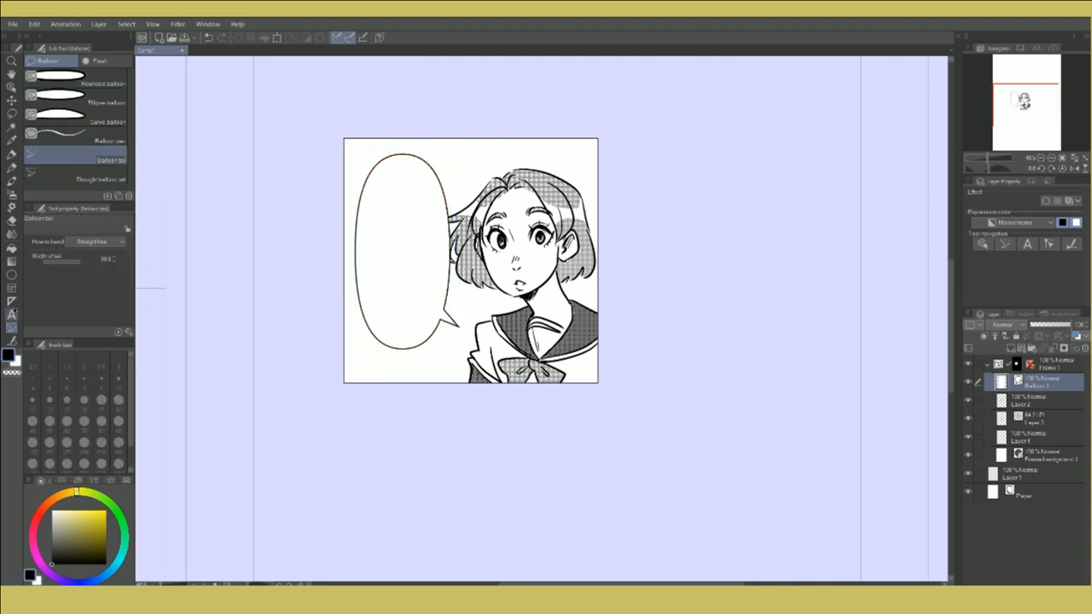
{"action": "type", "text": "O NO HE MILK IS GONE"}
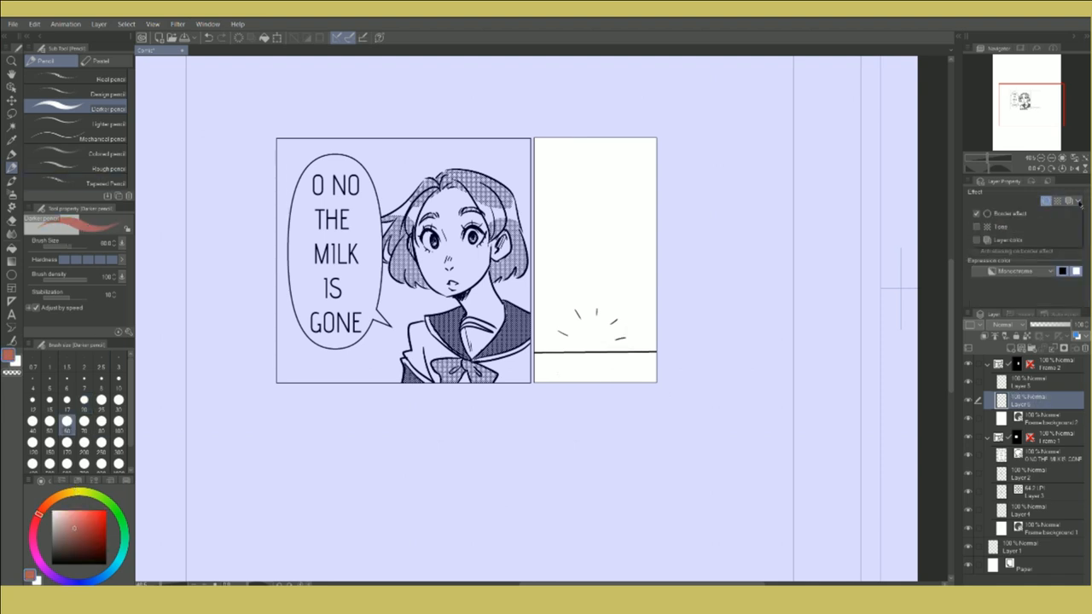
{"action": "left_click_drag", "start_coordinate": [566, 367], "coordinate": [652, 372]}
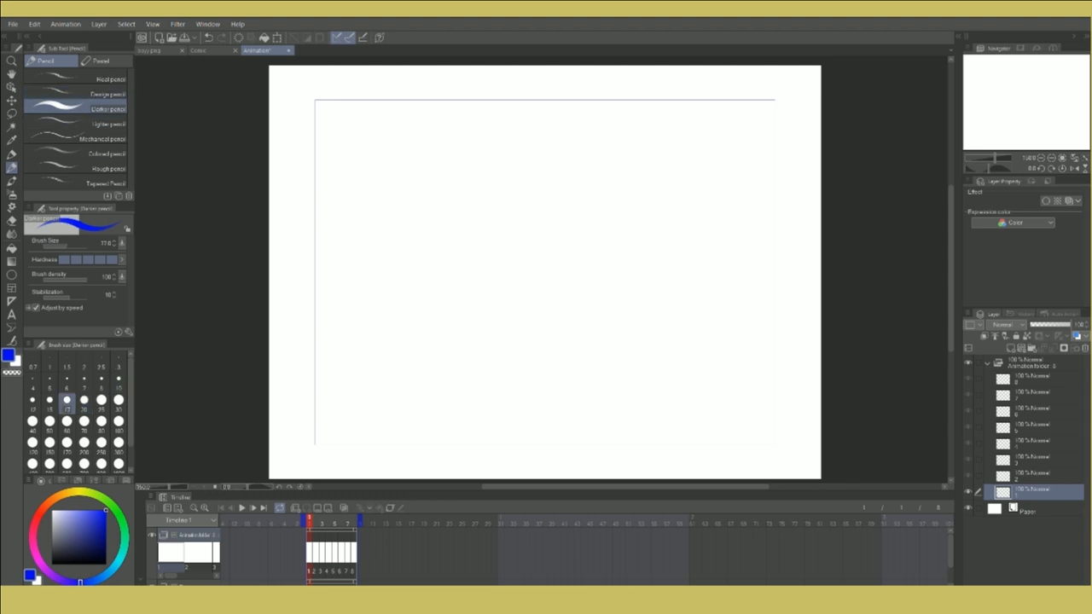
Step: Draw the bouncing ball on successive cels: squashed, stretched and centred frames
{"action": "left_click_drag", "start_coordinate": [529, 247], "coordinate": [532, 252]}
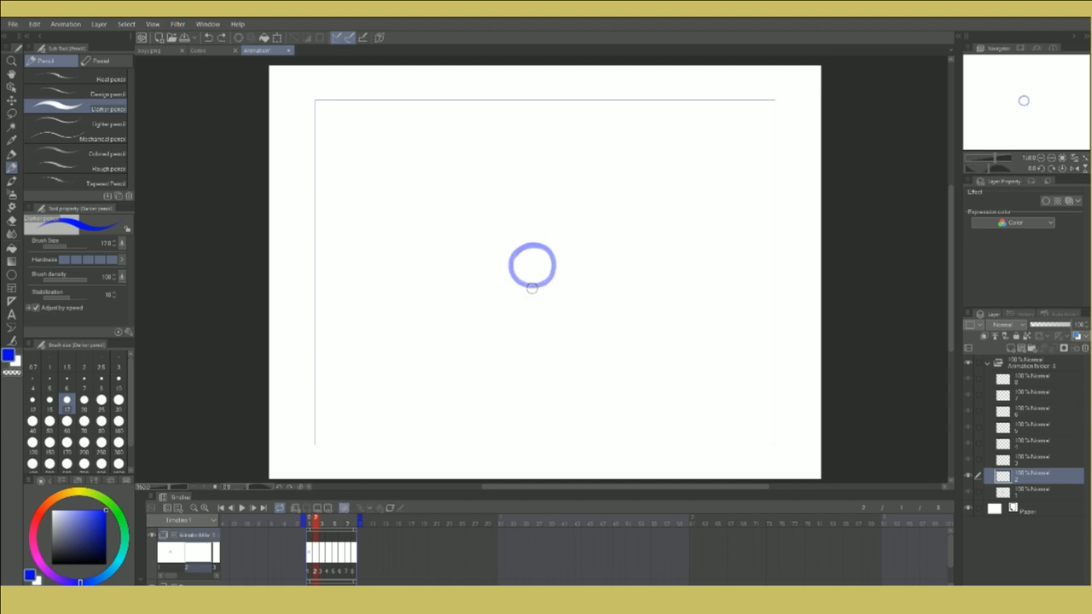
{"action": "left_click_drag", "start_coordinate": [532, 275], "coordinate": [533, 321]}
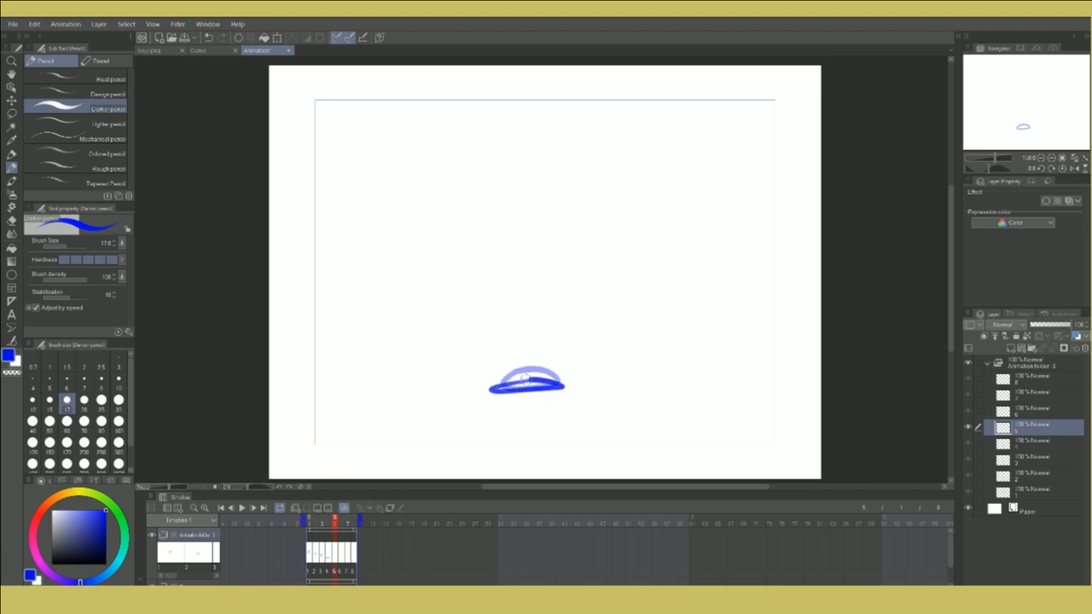
{"action": "left_click_drag", "start_coordinate": [512, 389], "coordinate": [555, 384]}
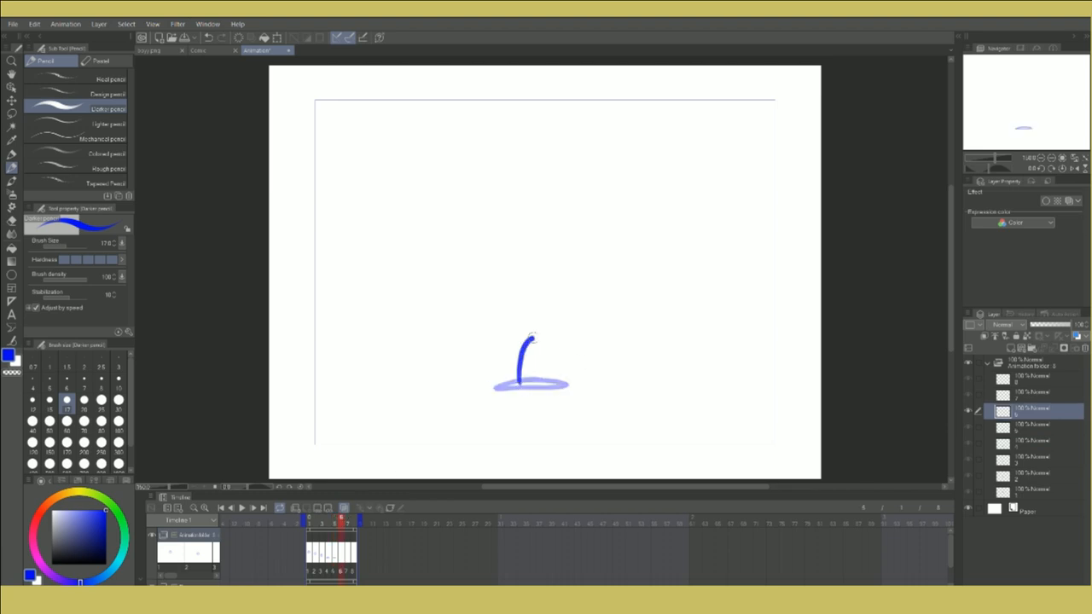
{"action": "left_click_drag", "start_coordinate": [532, 333], "coordinate": [529, 396]}
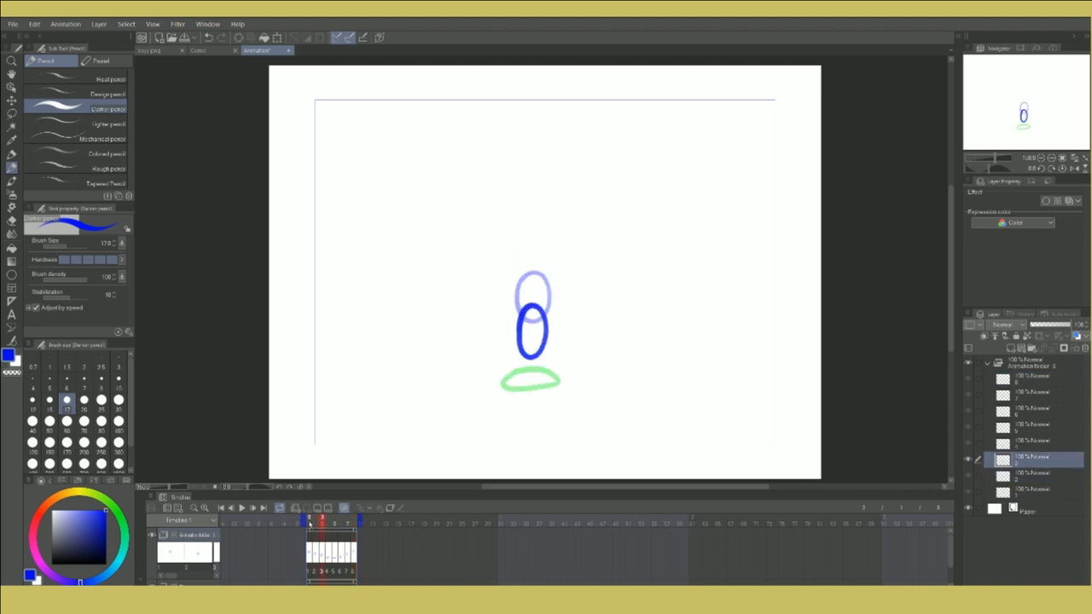
Step: Move the timeline playhead to a later empty animation frame
{"action": "left_click", "coordinate": [242, 508]}
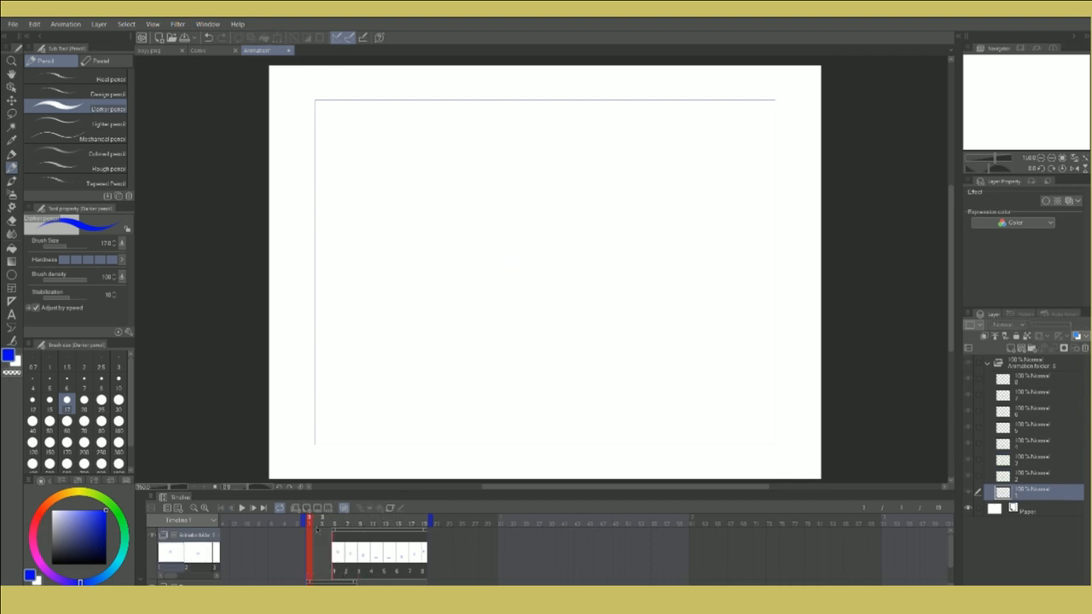
Step: Switch to the blank square canvas with the 3D material library showing
{"action": "left_click", "coordinate": [305, 522]}
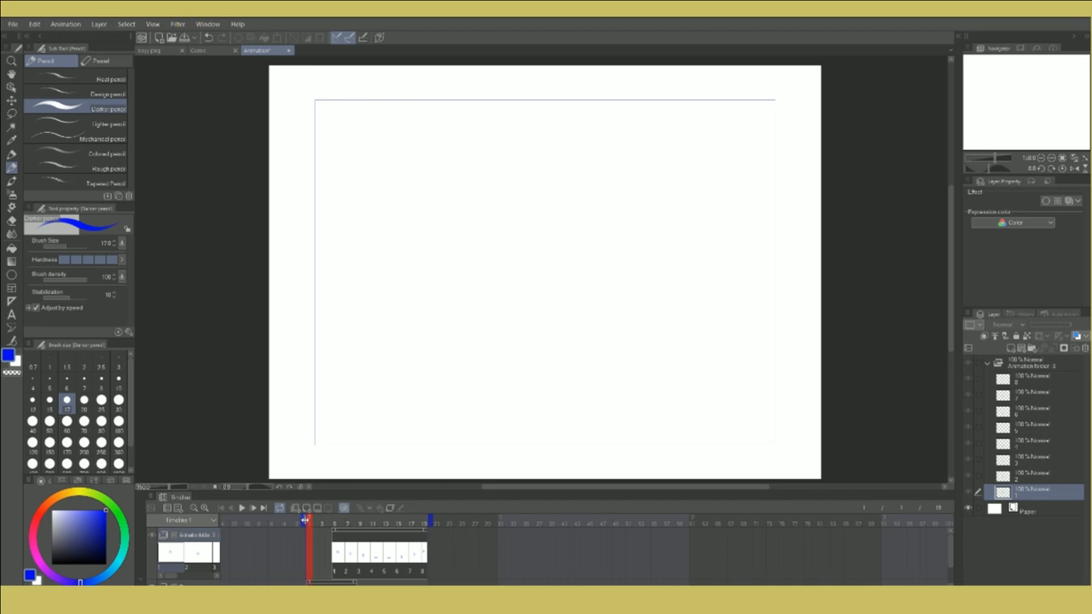
{"action": "left_click_drag", "start_coordinate": [512, 392], "coordinate": [550, 375]}
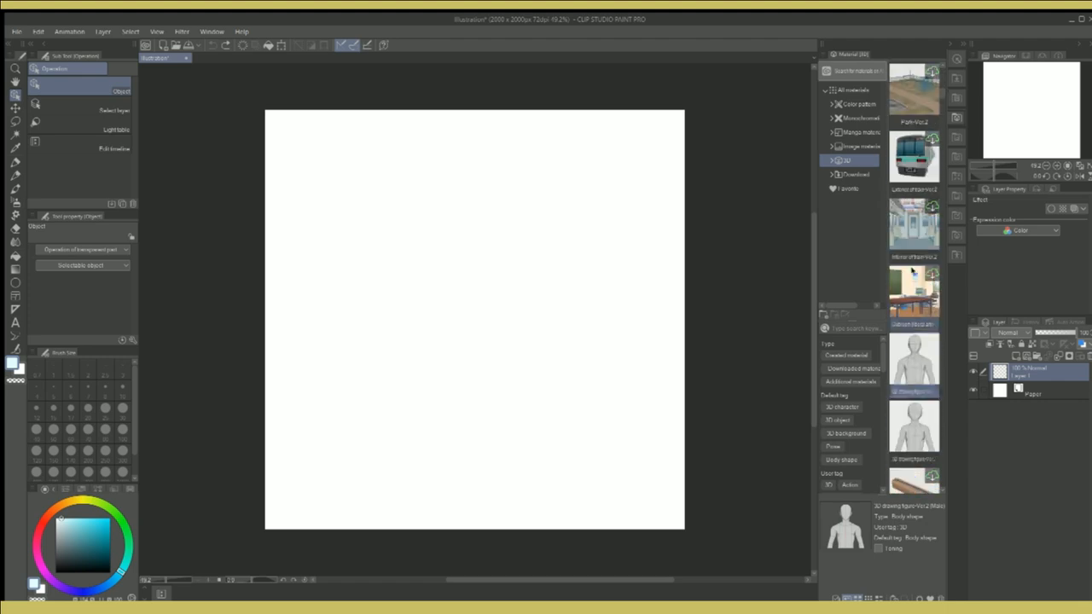
Step: Browse the 3D small objects, pose figures and background materials in the library
{"action": "double_click", "coordinate": [915, 358]}
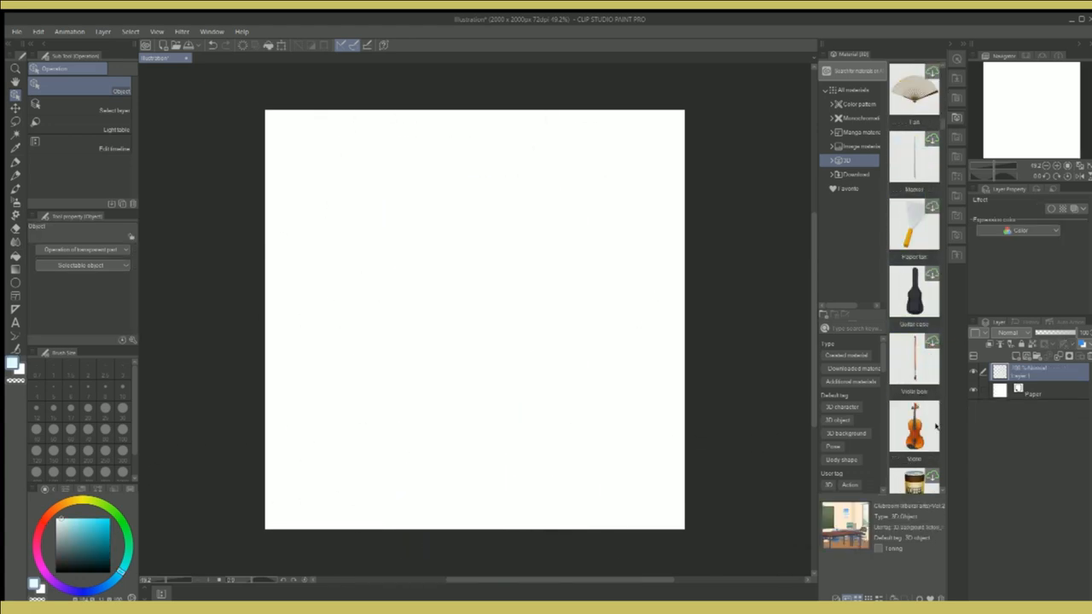
{"action": "double_click", "coordinate": [914, 427]}
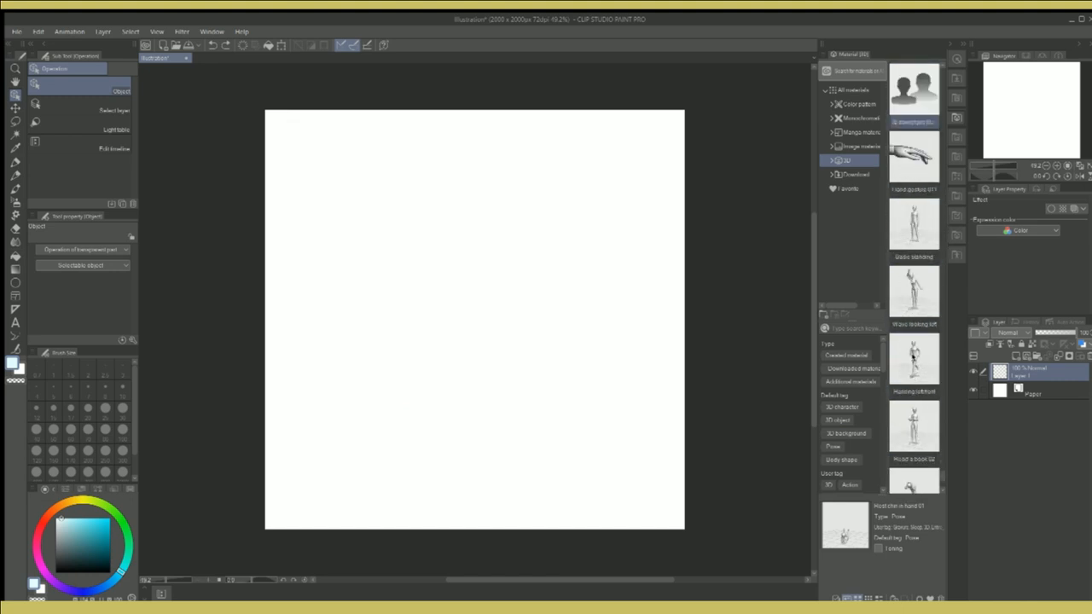
{"action": "left_click", "coordinate": [857, 216]}
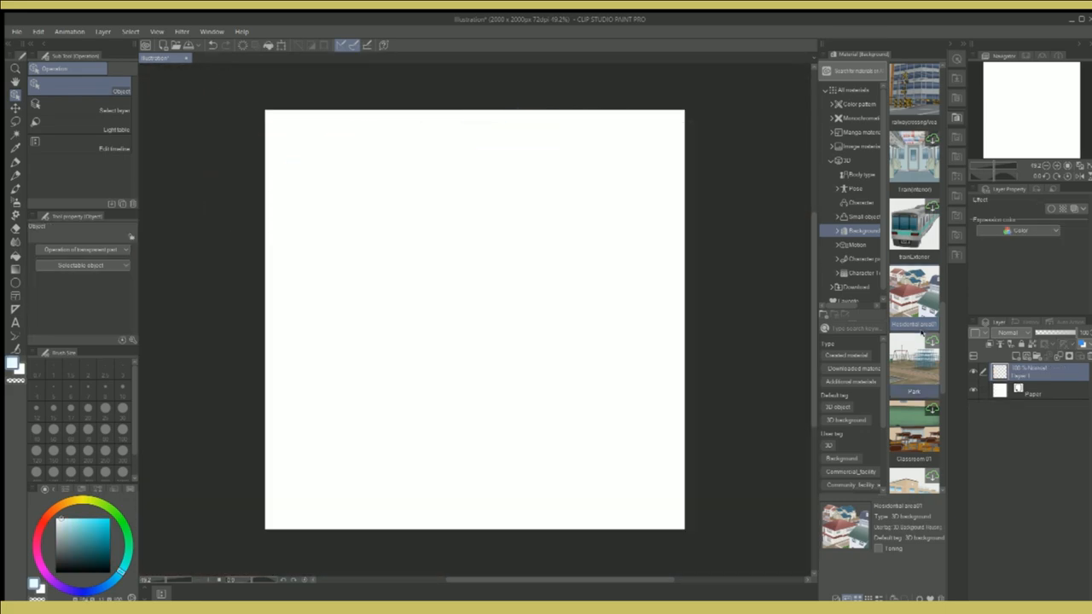
{"action": "scroll", "scroll_direction": "down", "scroll_amount": 3}
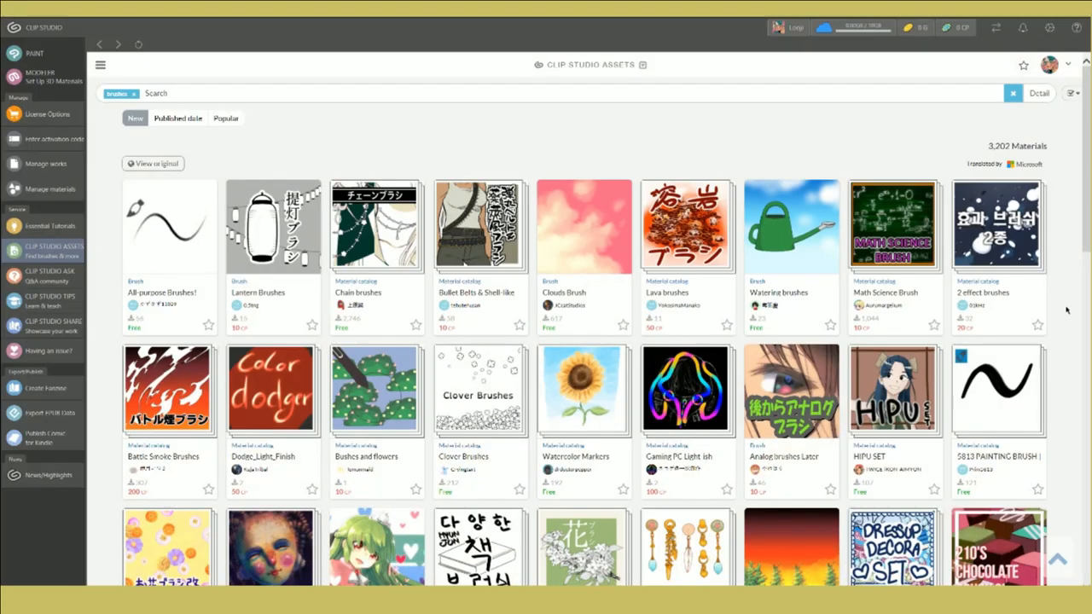
Step: Scroll down through the free and gold-priced brush packs in Clip Studio Assets
{"action": "scroll", "scroll_direction": "down", "scroll_amount": 3}
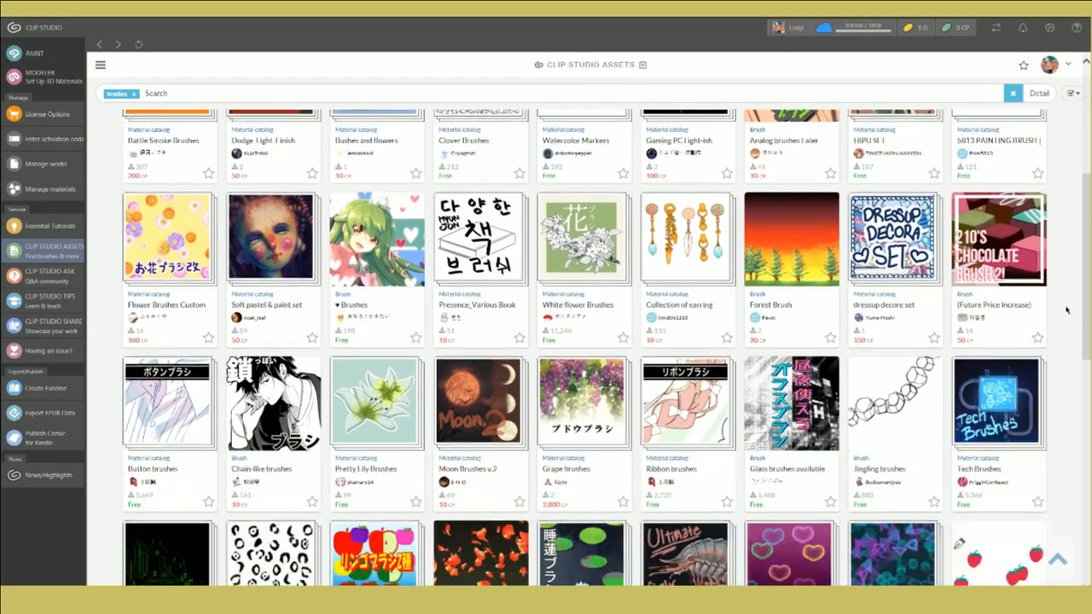
{"action": "scroll", "scroll_direction": "down", "scroll_amount": 3}
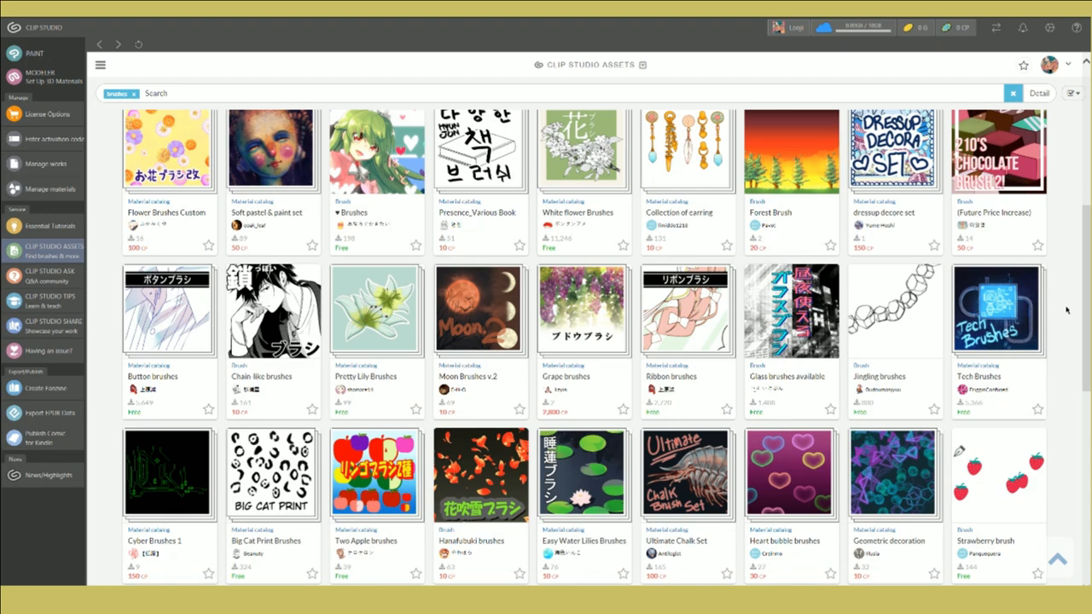
{"action": "scroll", "scroll_direction": "down", "scroll_amount": 3}
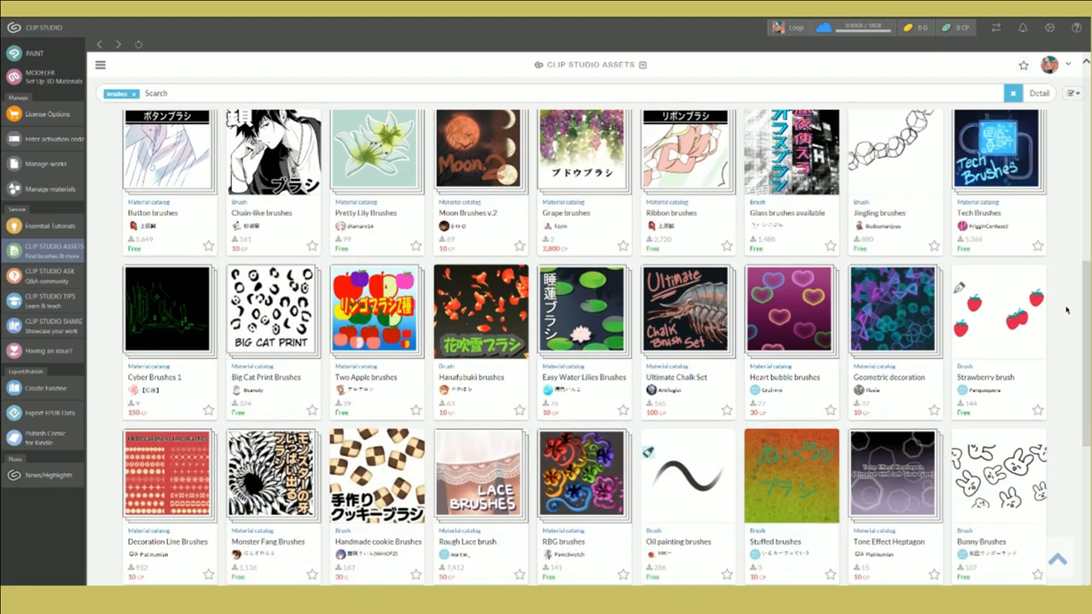
{"action": "scroll", "scroll_direction": "down", "scroll_amount": 3}
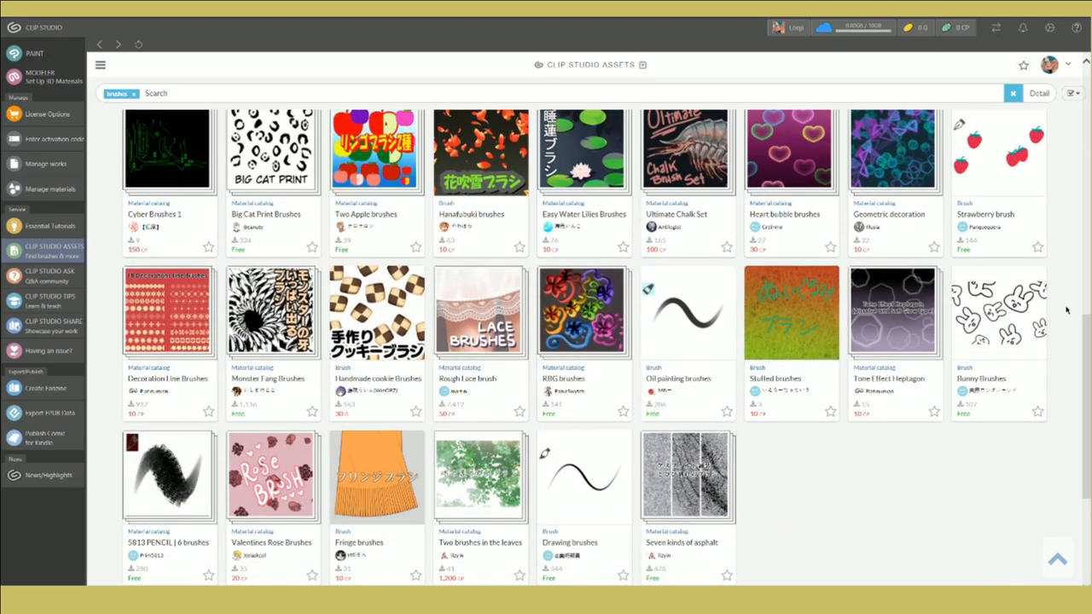
{"action": "scroll", "scroll_direction": "down", "scroll_amount": 3}
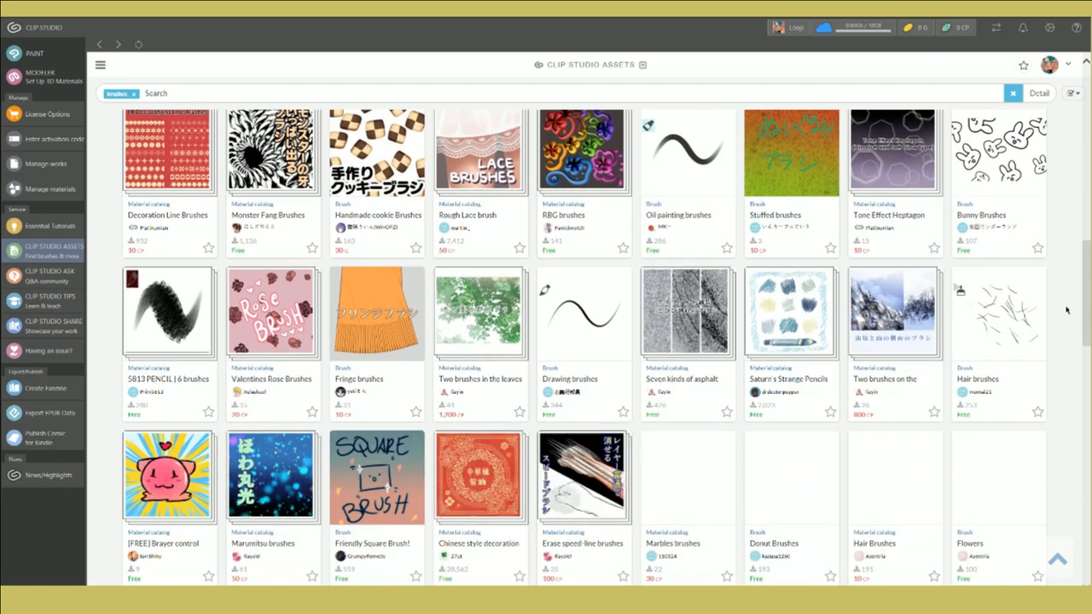
{"action": "scroll", "scroll_direction": "down", "scroll_amount": 3}
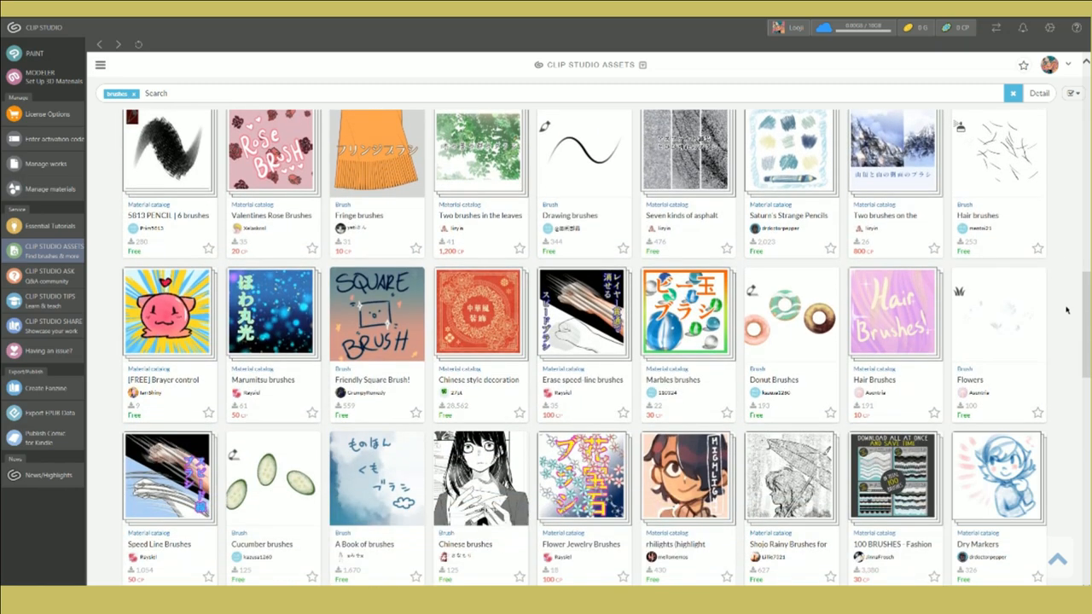
{"action": "scroll", "scroll_direction": "down", "scroll_amount": 3}
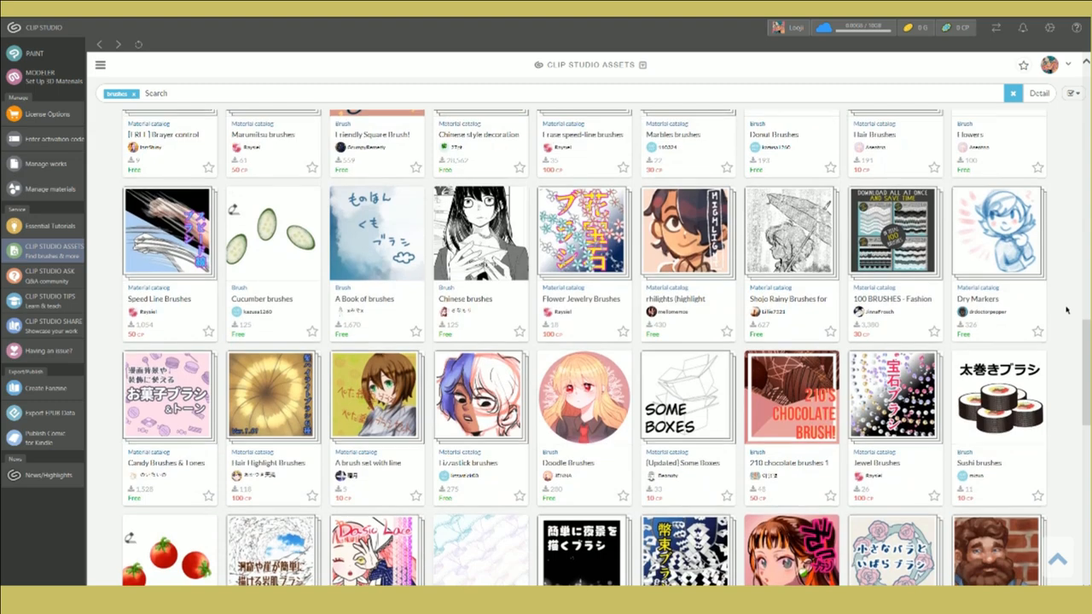
{"action": "scroll", "scroll_direction": "down", "scroll_amount": 3}
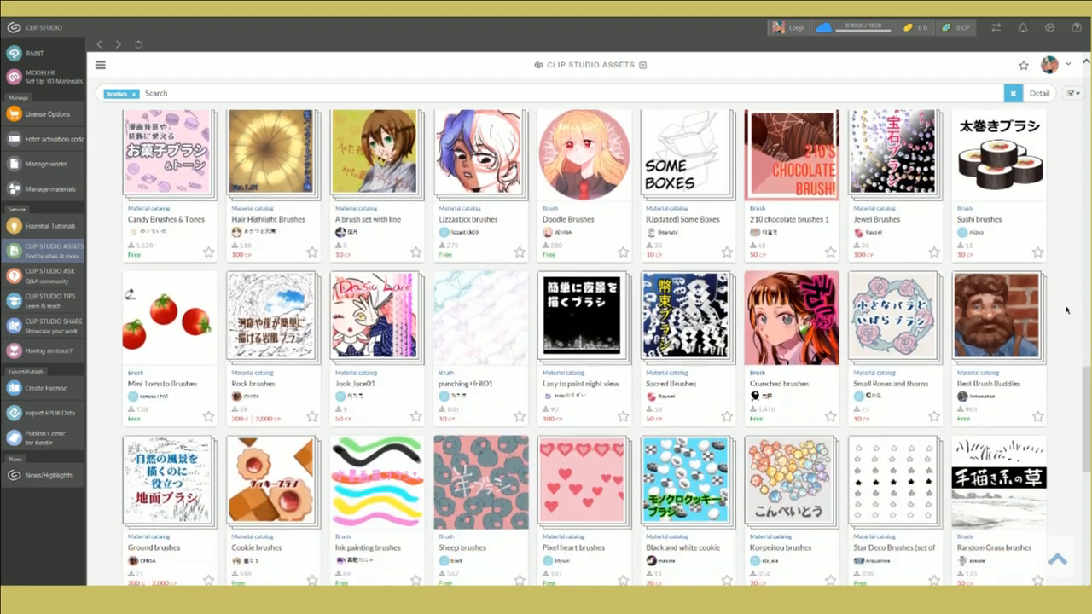
{"action": "scroll", "scroll_direction": "down", "scroll_amount": 3}
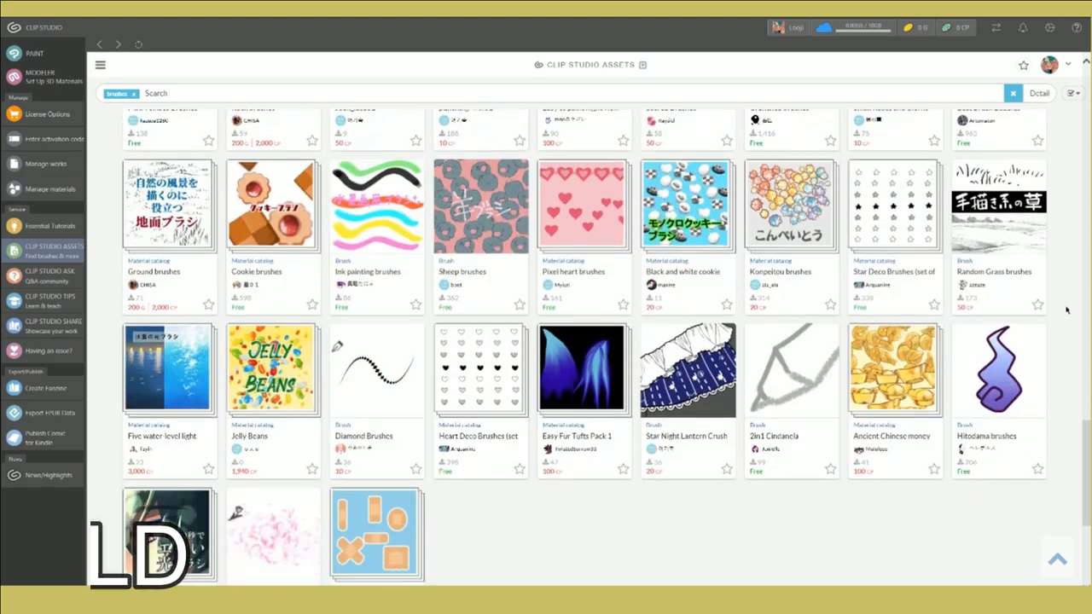
{"action": "scroll", "scroll_direction": "down", "scroll_amount": 3}
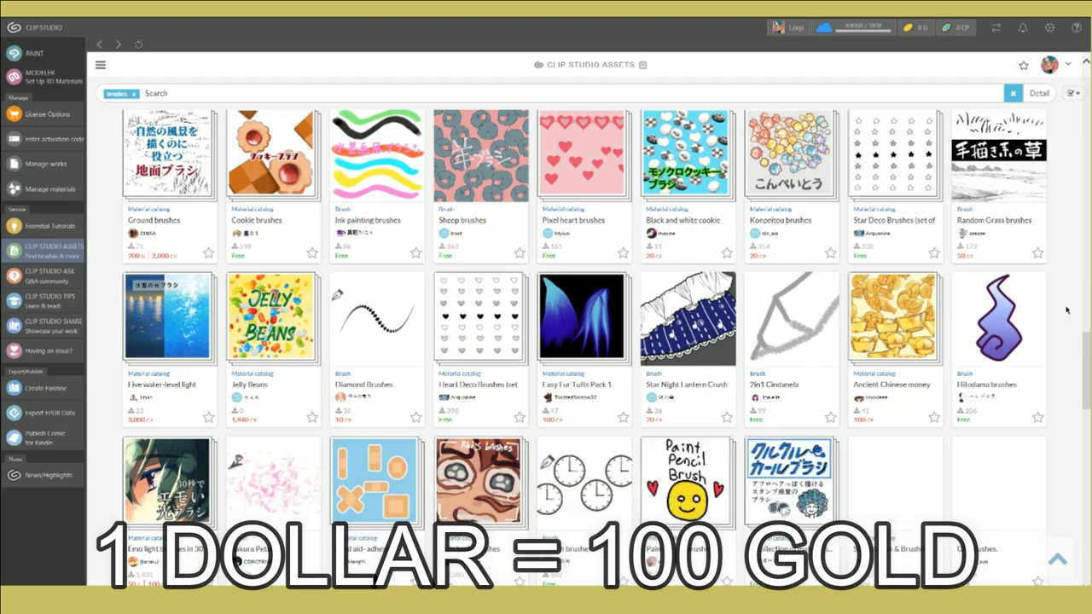
{"action": "scroll", "scroll_direction": "down", "scroll_amount": 3}
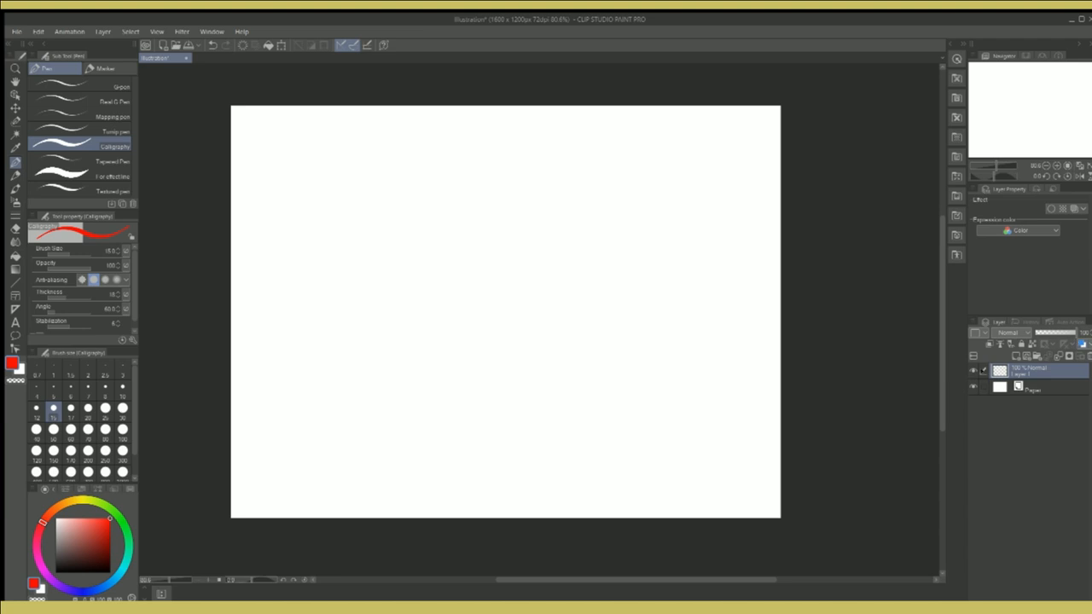
Step: Choose a pen sub tool on the blank canvas back in Clip Studio Paint
{"action": "left_click", "coordinate": [1017, 356]}
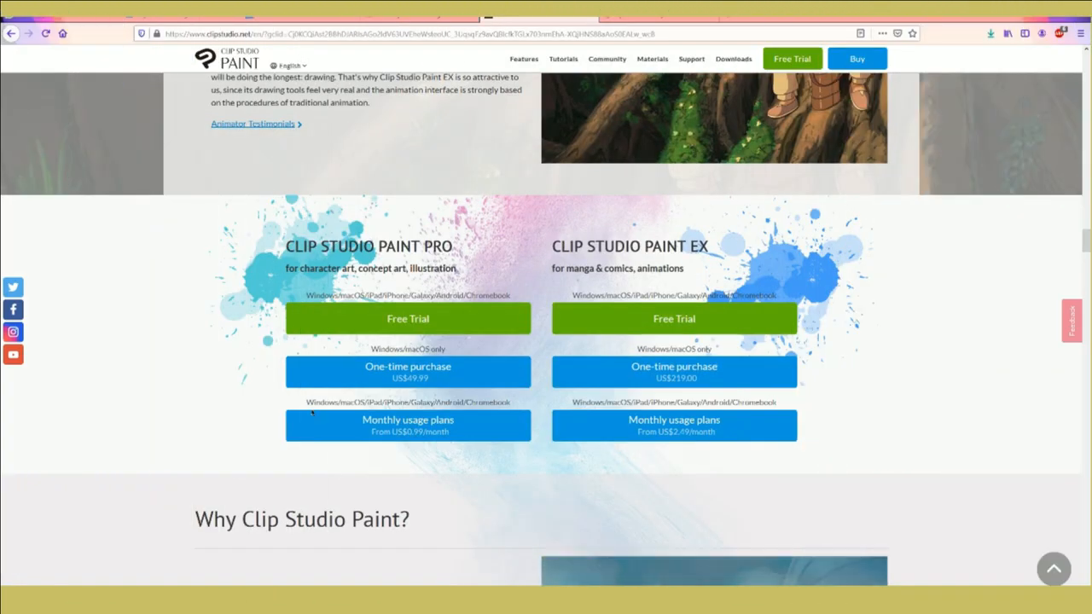
{"action": "mouse_move", "coordinate": [476, 323]}
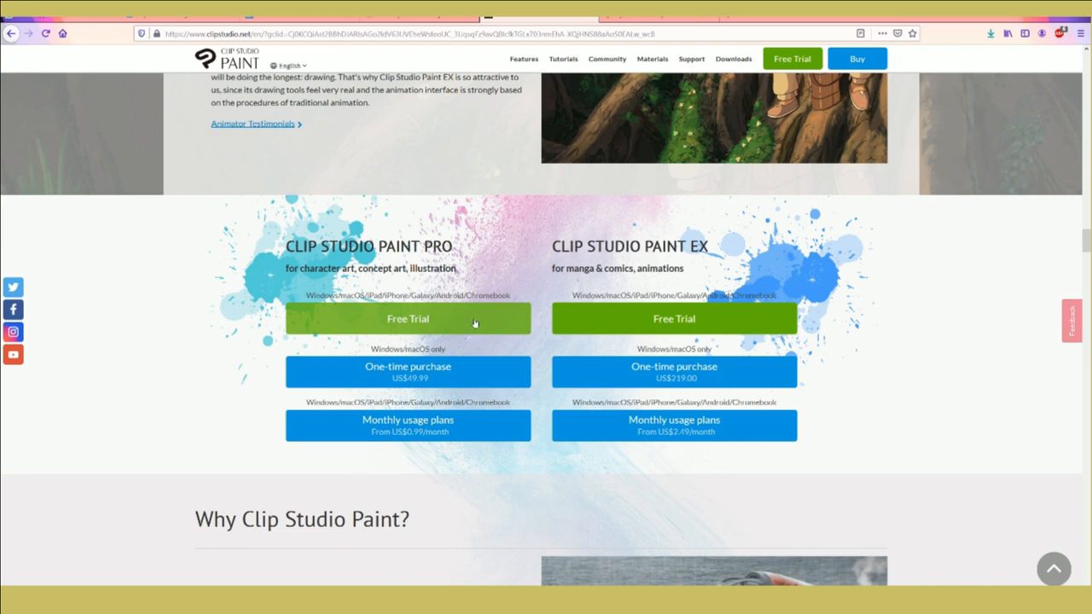
{"action": "mouse_move", "coordinate": [465, 435]}
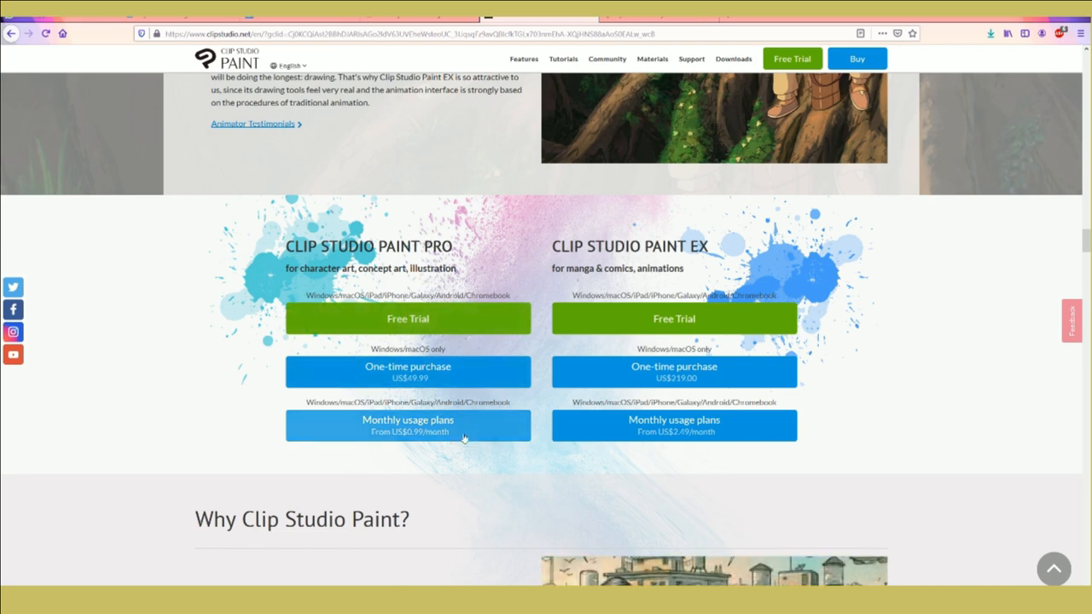
{"action": "mouse_move", "coordinate": [470, 489]}
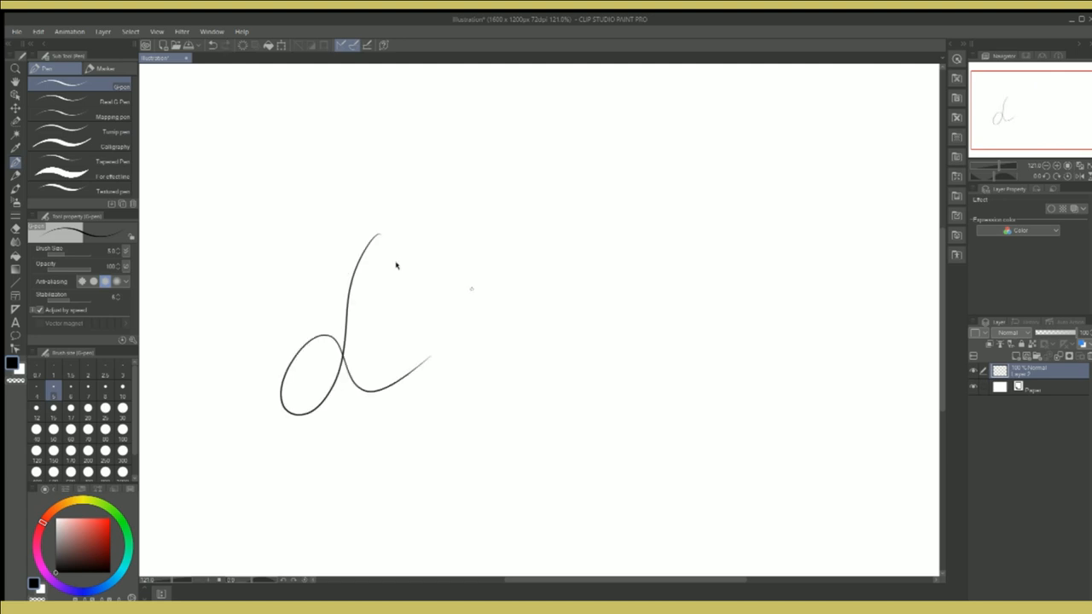
Step: Draw looping and zigzag test strokes with Pen sub tools, then undo to clear the canvas
{"action": "left_click_drag", "start_coordinate": [444, 153], "coordinate": [437, 447]}
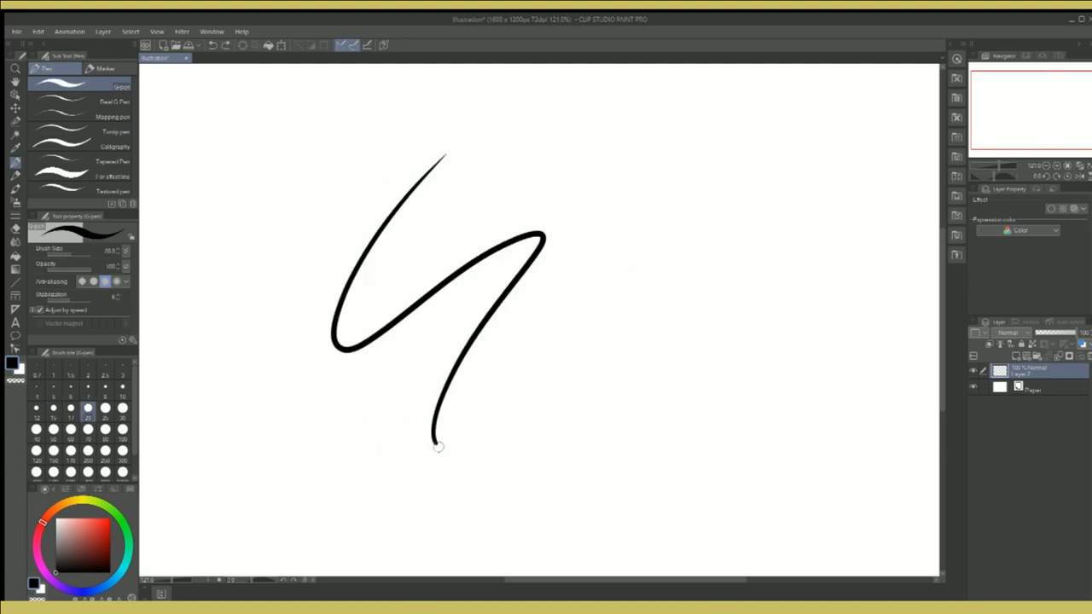
{"action": "left_click_drag", "start_coordinate": [440, 447], "coordinate": [657, 369]}
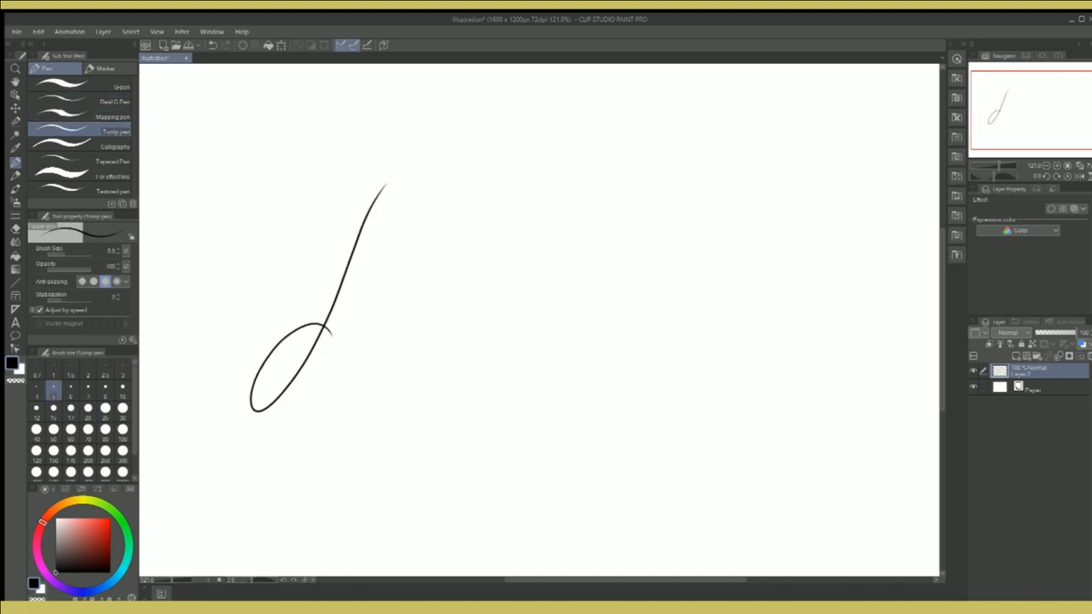
{"action": "key", "text": "ctrl+z"}
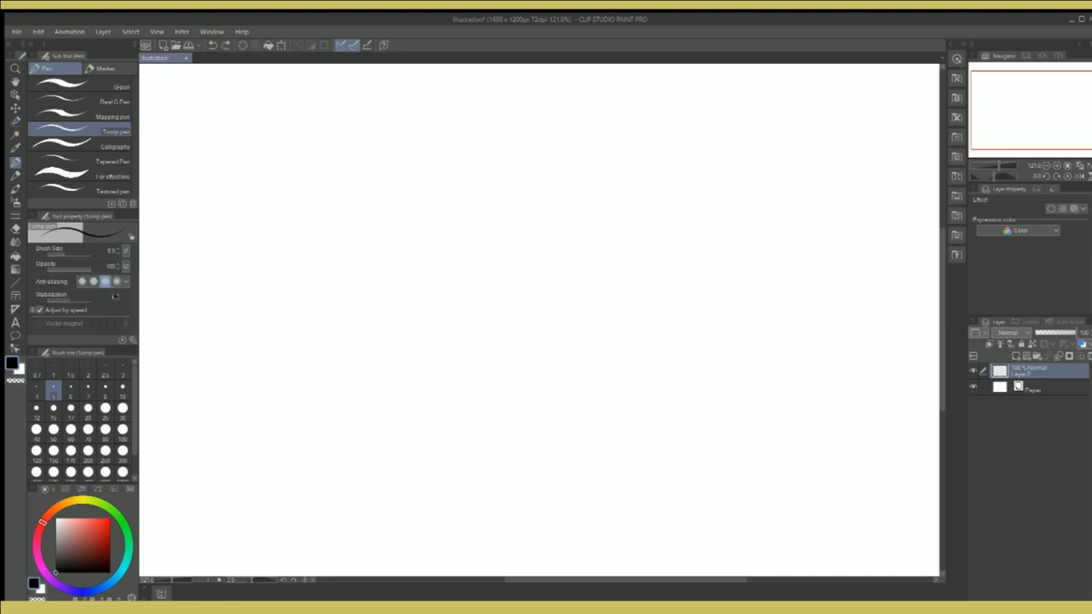
Step: Stroke again, pick a teal colour and write cursive 'doo' with the Calligraphy pen
{"action": "left_click_drag", "start_coordinate": [359, 150], "coordinate": [460, 375]}
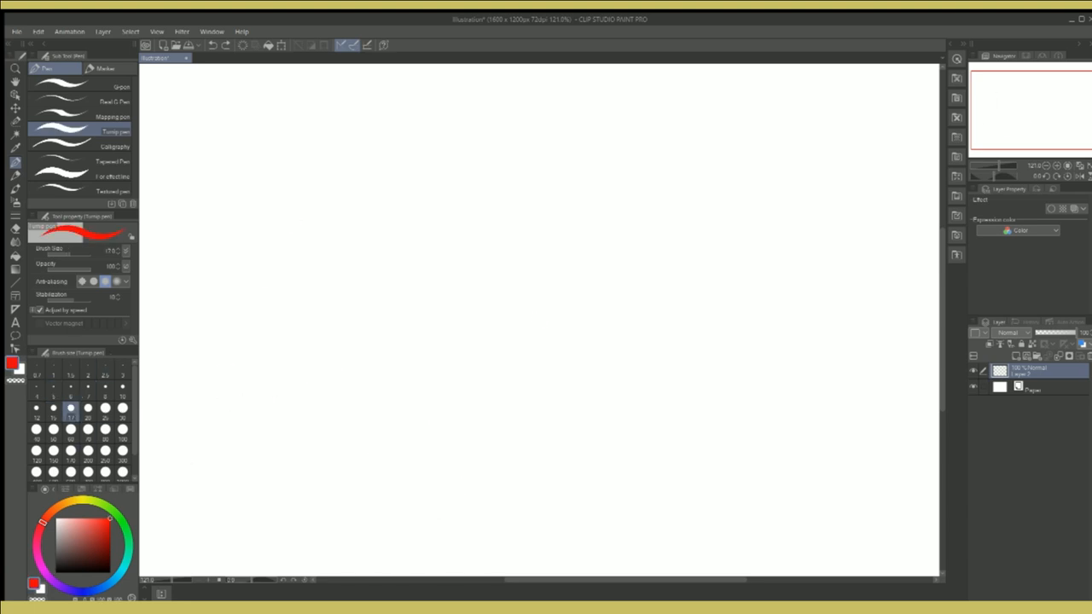
{"action": "left_click", "coordinate": [82, 546]}
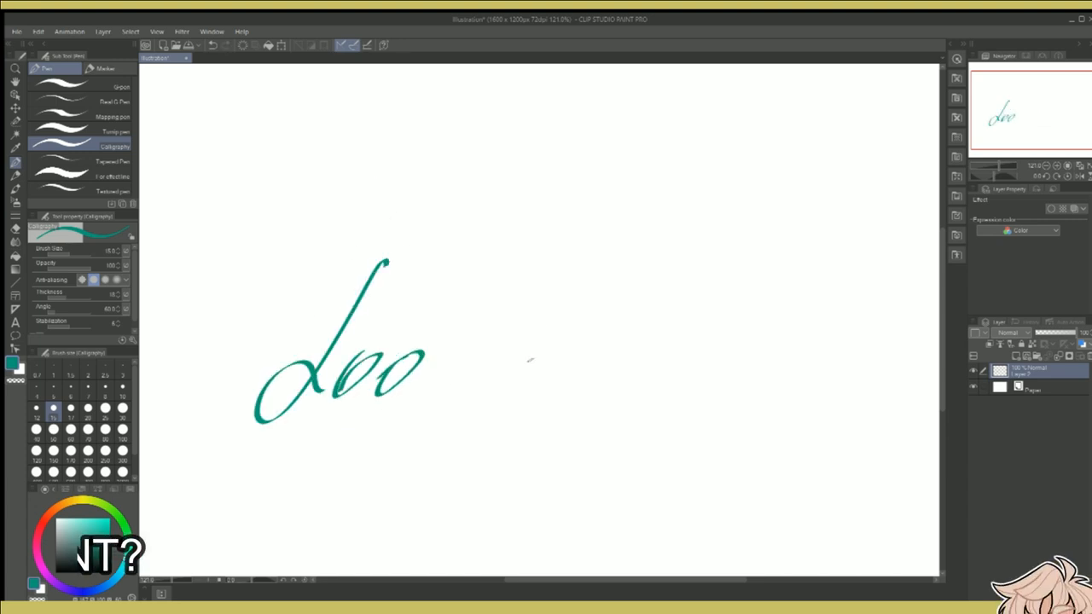
{"action": "left_click_drag", "start_coordinate": [418, 367], "coordinate": [529, 401]}
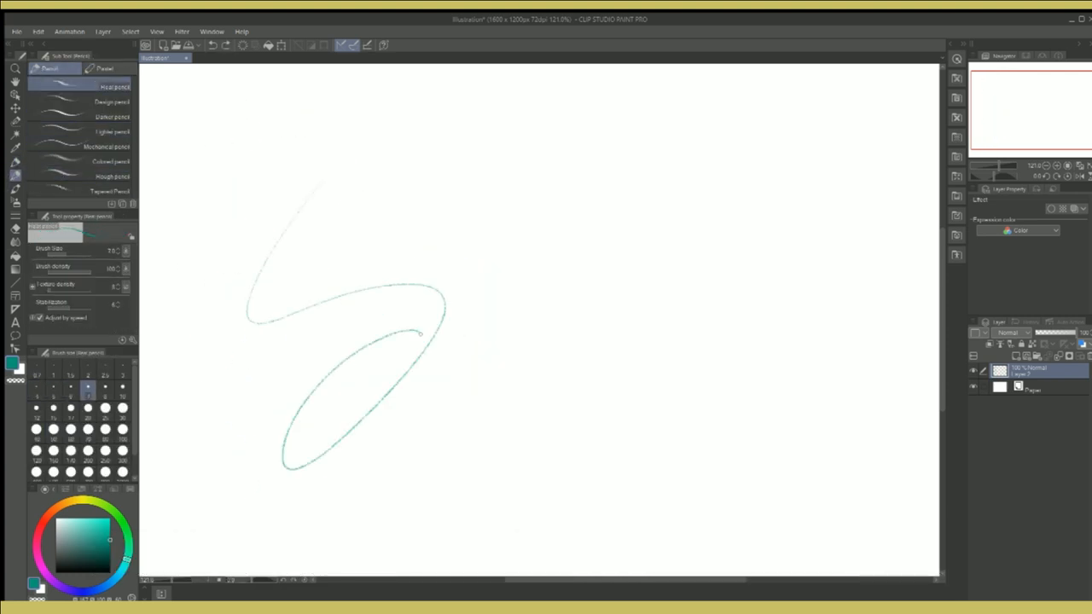
Step: Try lighter Pencil variants, choose a Watercolor/Thick paint brush and paint a thick soft teal S-stroke
{"action": "left_click", "coordinate": [113, 132]}
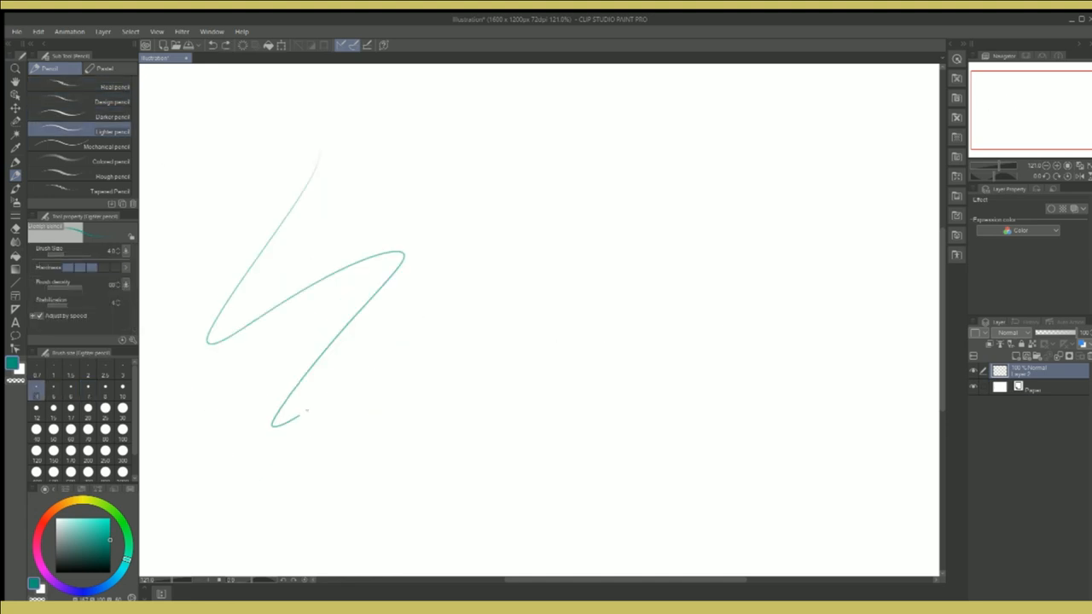
{"action": "left_click", "coordinate": [109, 191]}
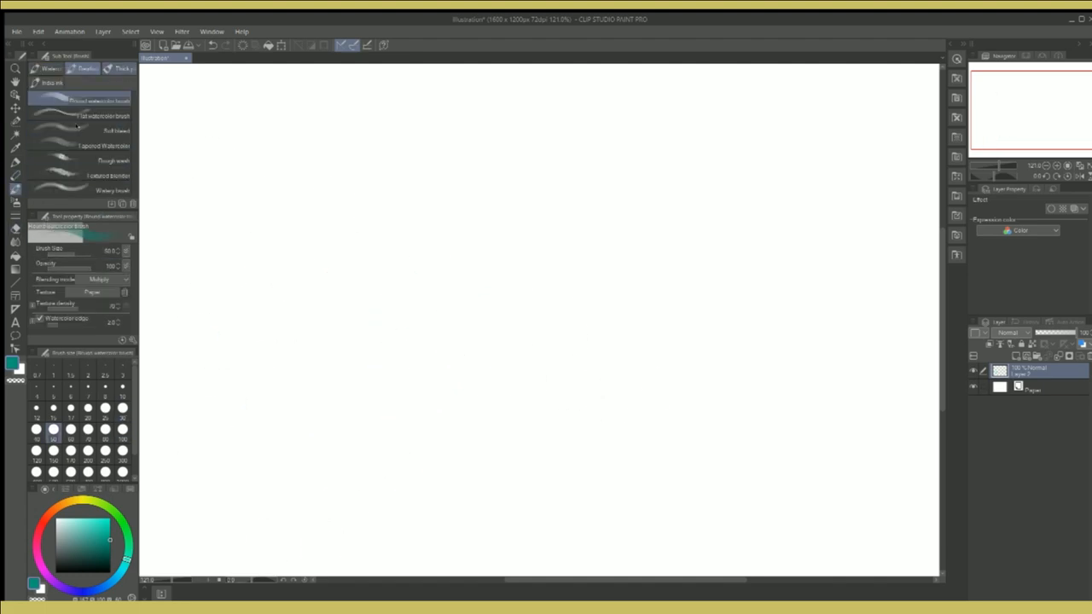
{"action": "left_click", "coordinate": [82, 189]}
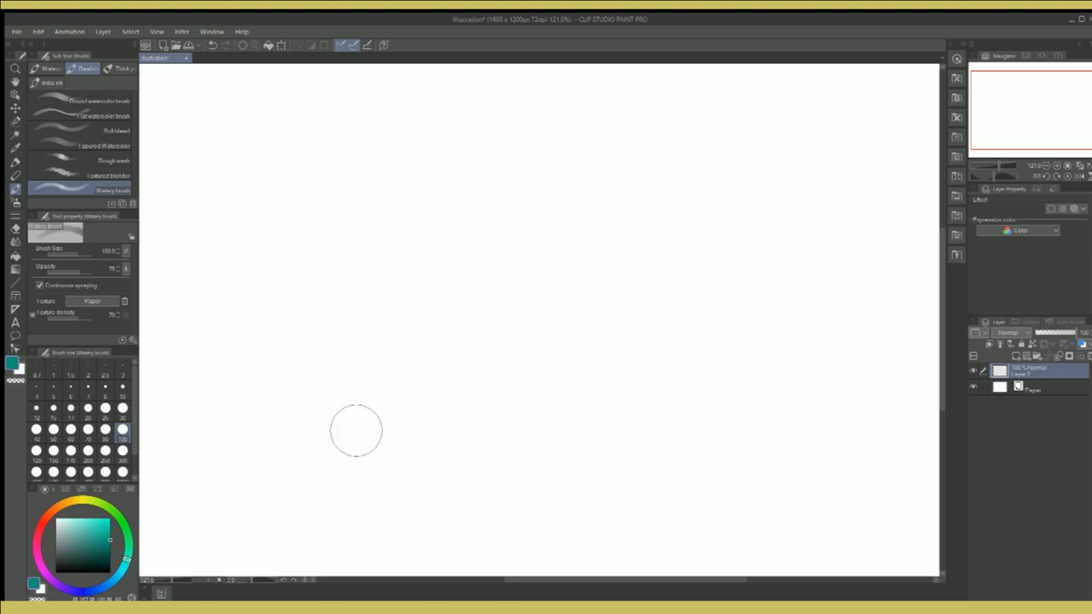
{"action": "left_click_drag", "start_coordinate": [291, 196], "coordinate": [294, 337]}
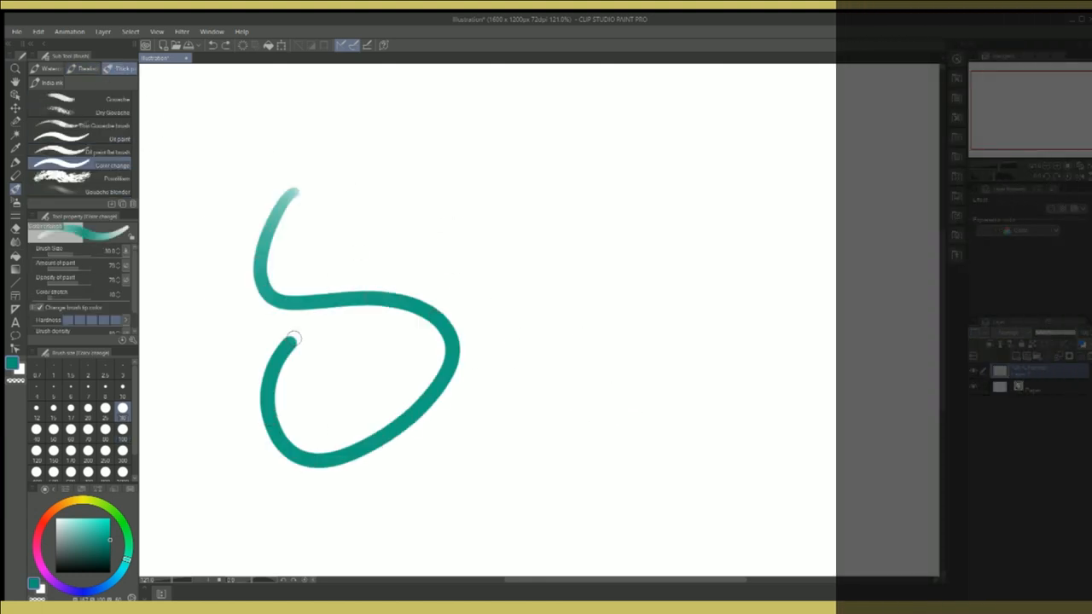